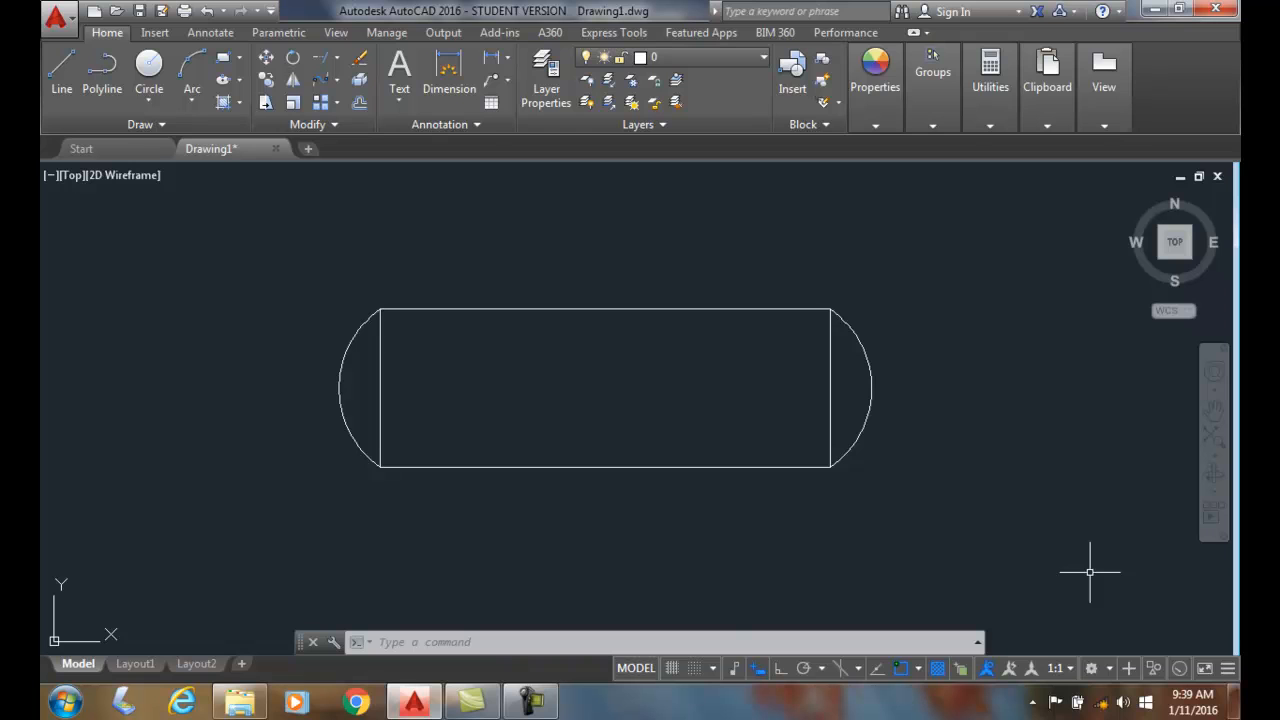
mouse_move(730, 316)
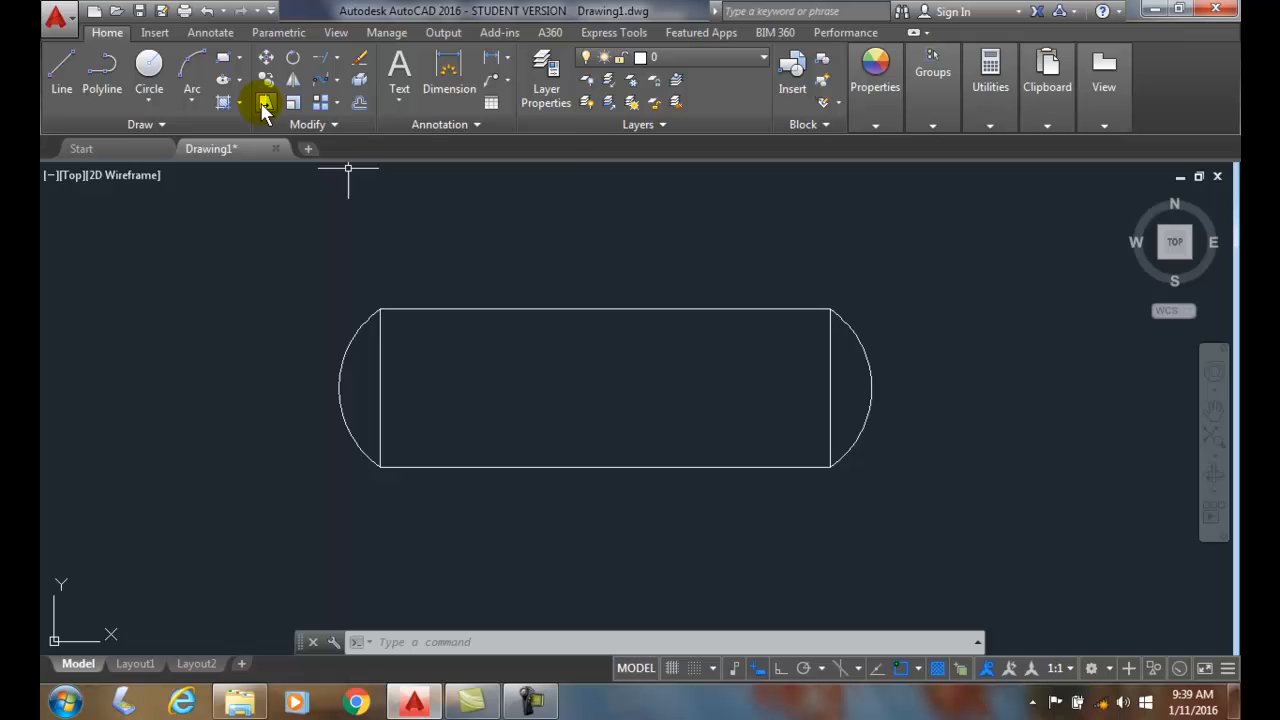
mouse_move(264, 104)
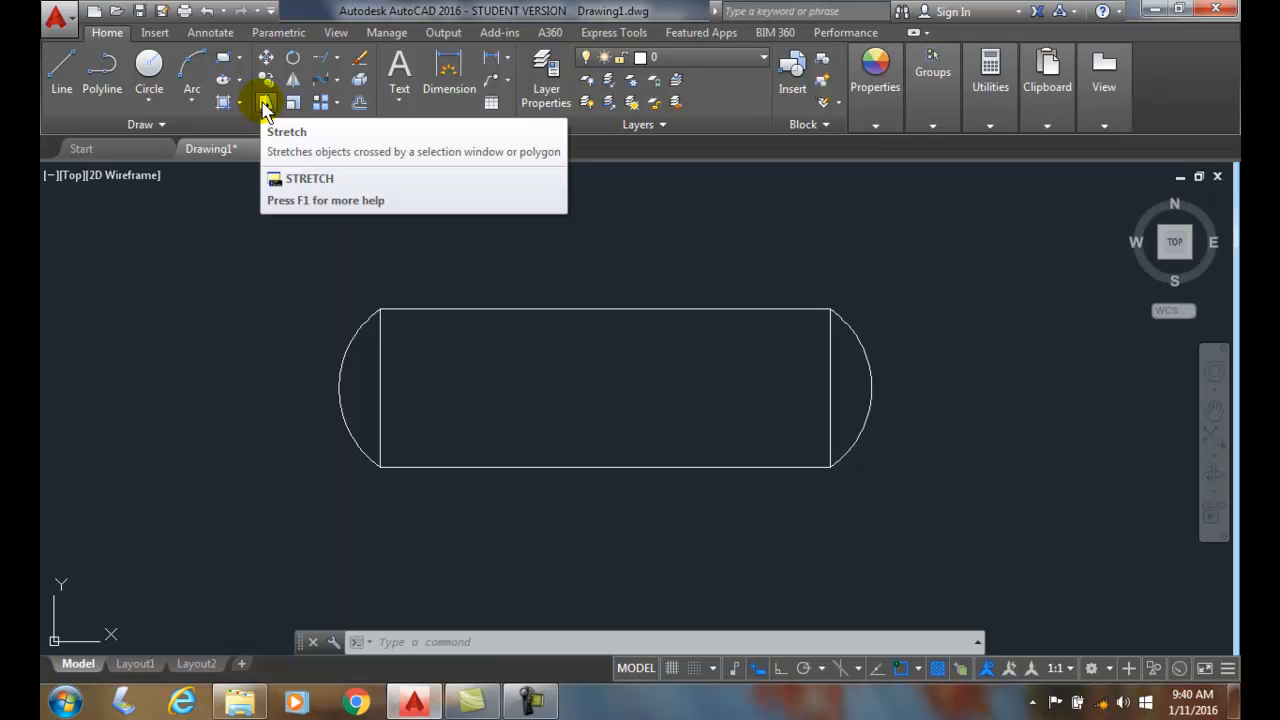
mouse_move(266, 104)
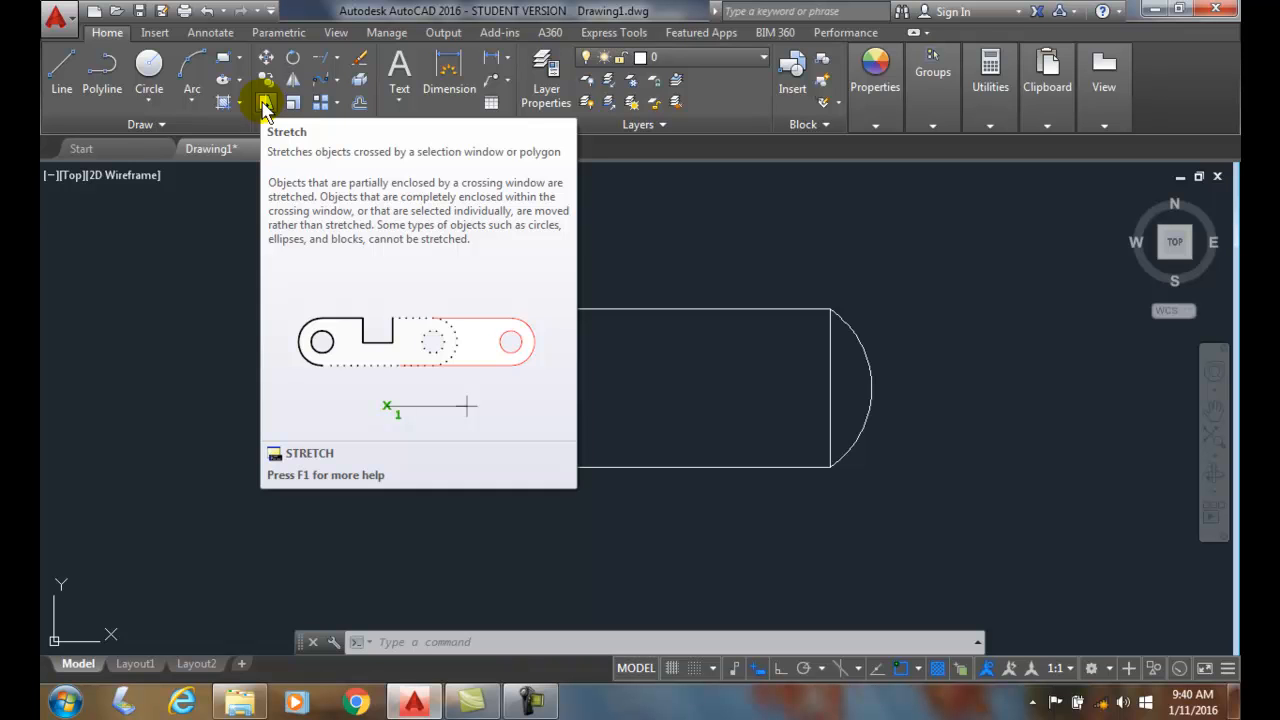
Start the STRETCH command from the Modify panel to begin reshaping the tank outline
click(264, 104)
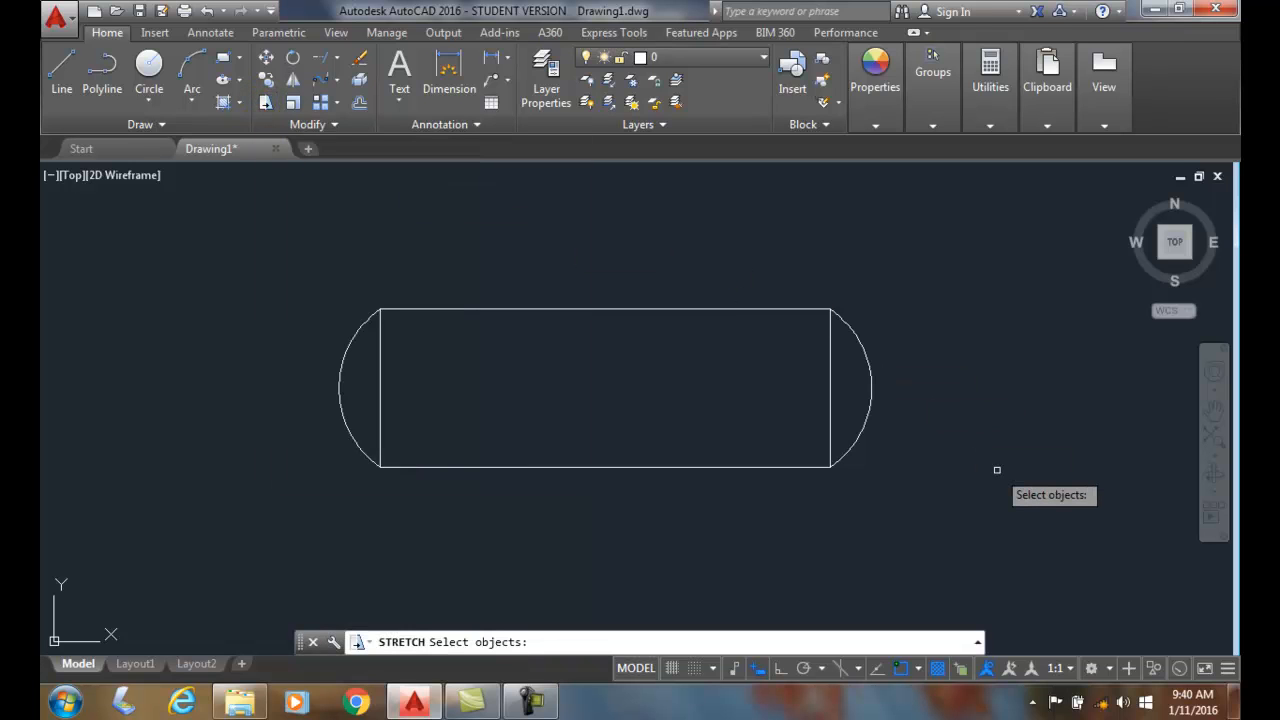
mouse_move(964, 558)
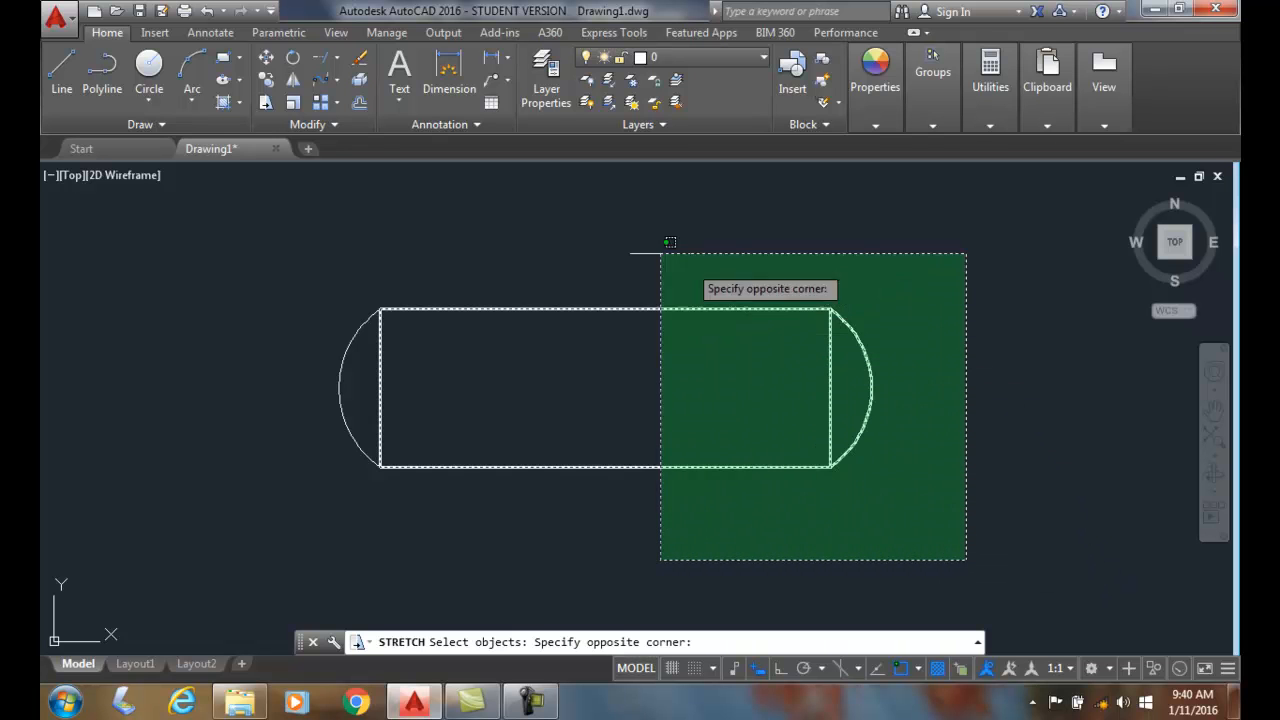
mouse_move(644, 236)
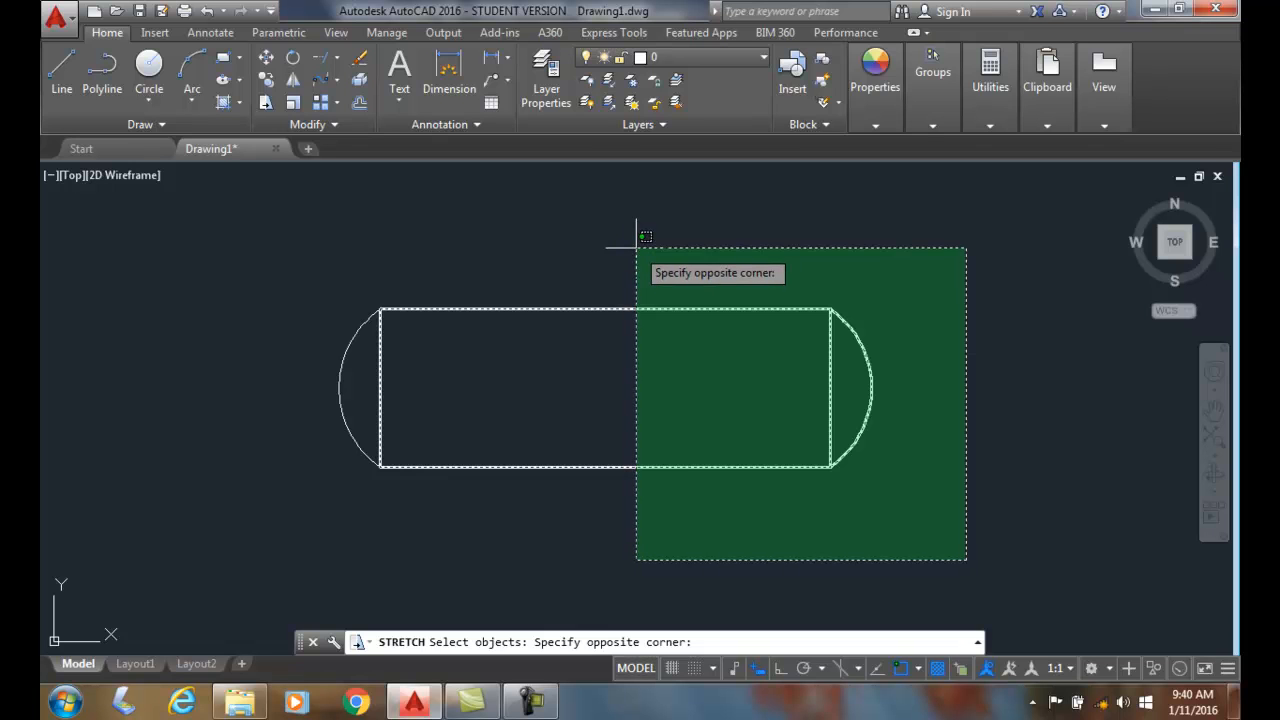
mouse_move(204, 182)
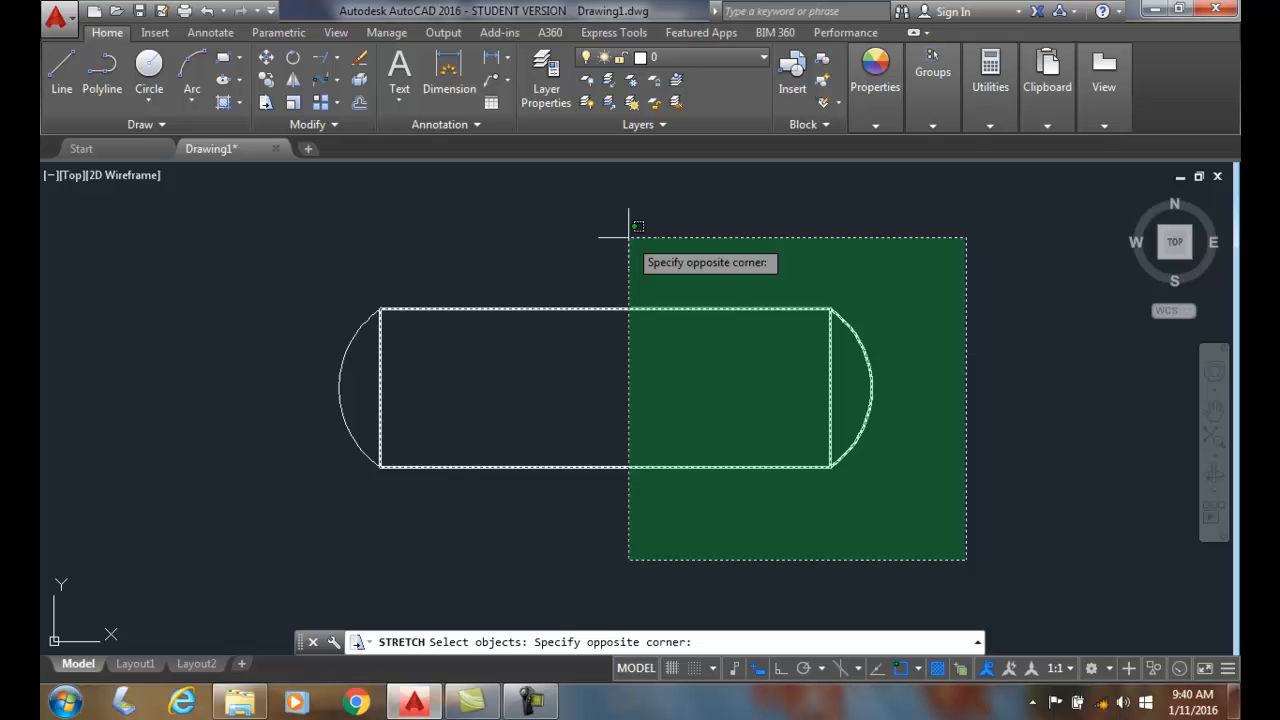
mouse_move(648, 228)
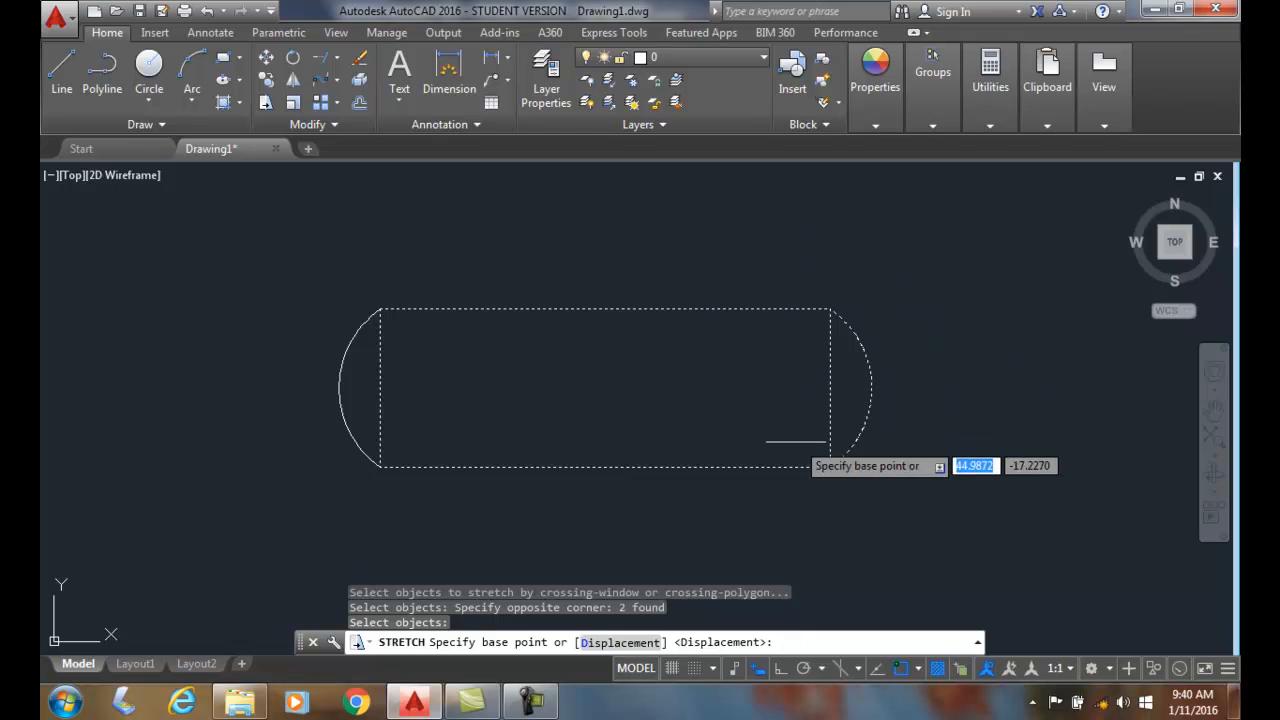
mouse_move(856, 548)
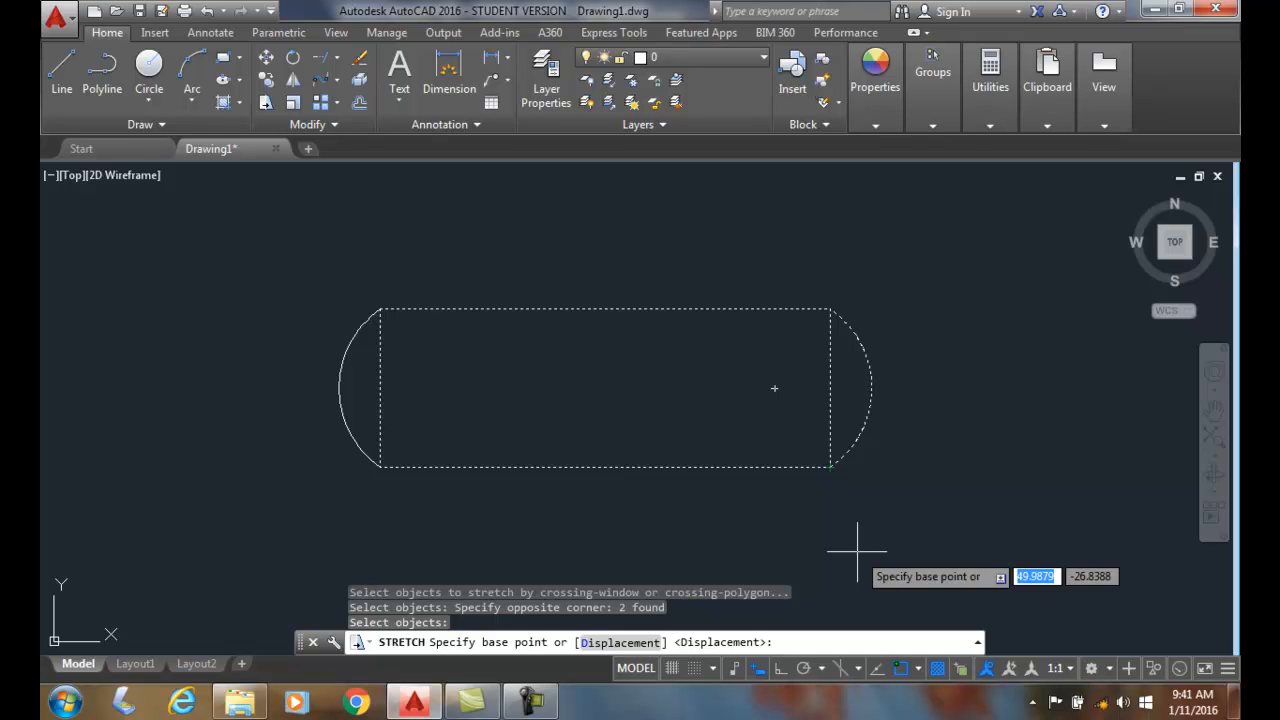
mouse_move(830, 468)
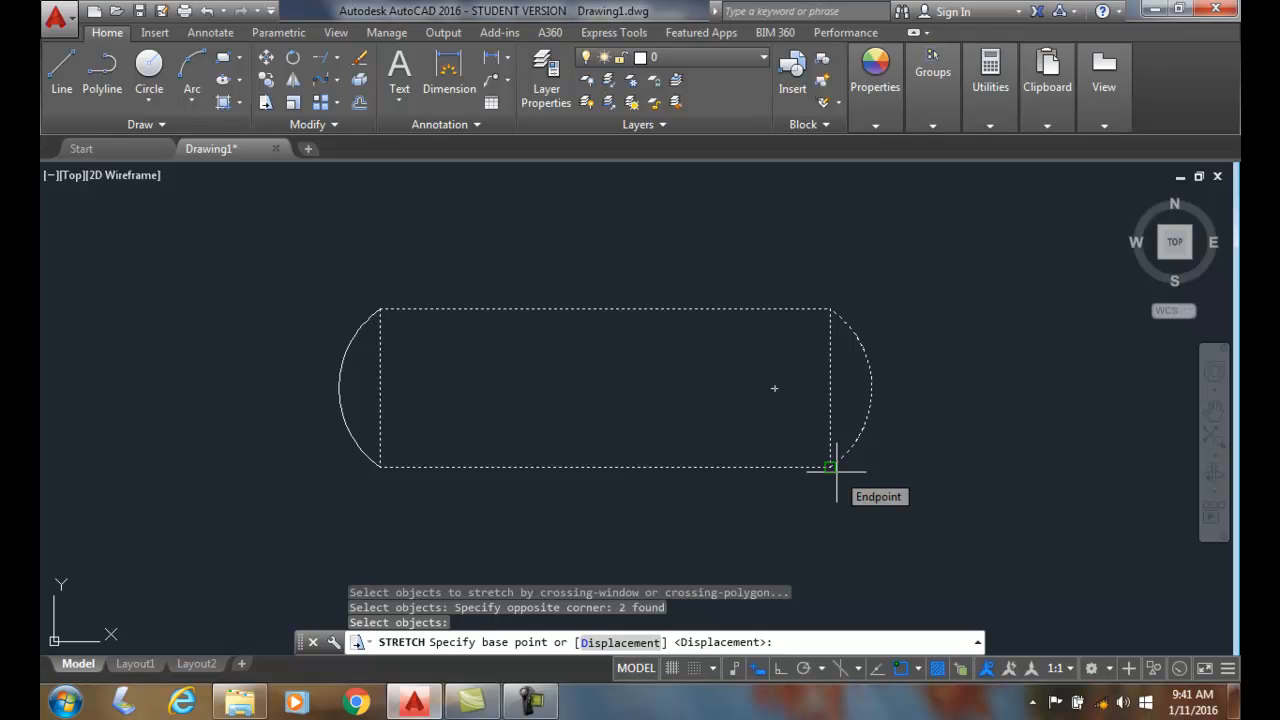
Set the tank's lower-right endpoint as the base point for the 10-unit rightward stretch
click(832, 468)
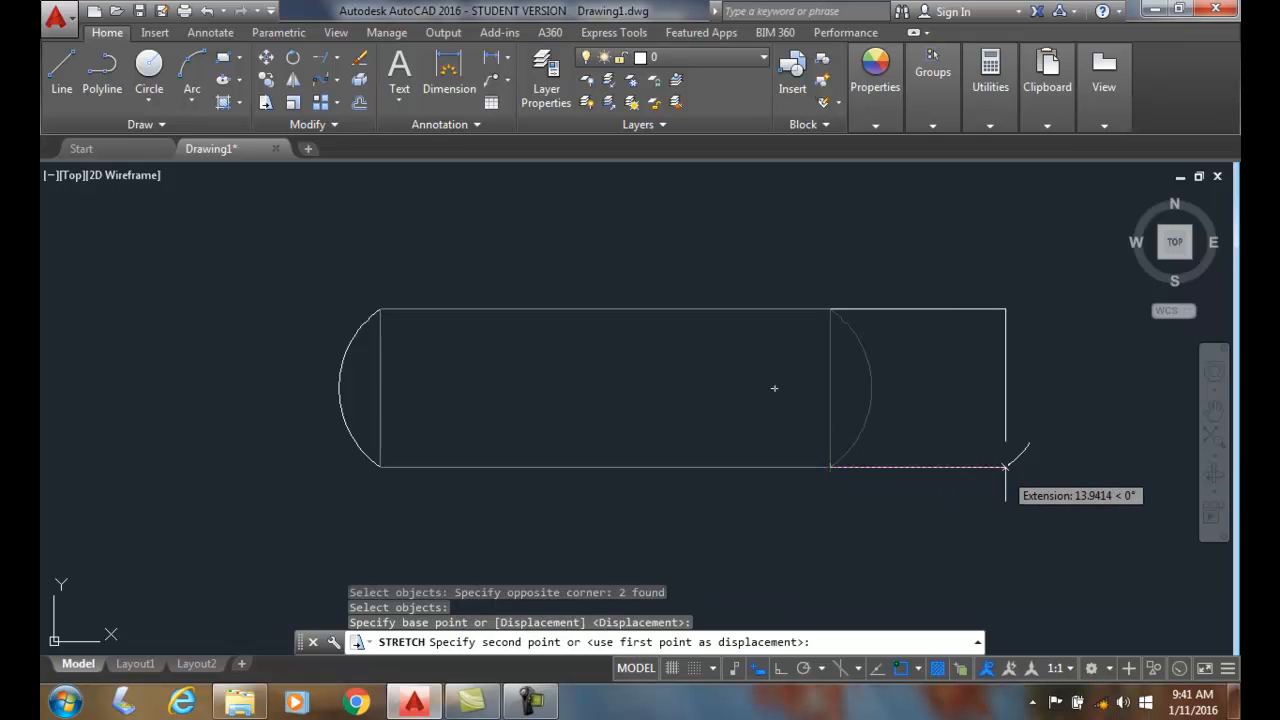
mouse_move(1024, 470)
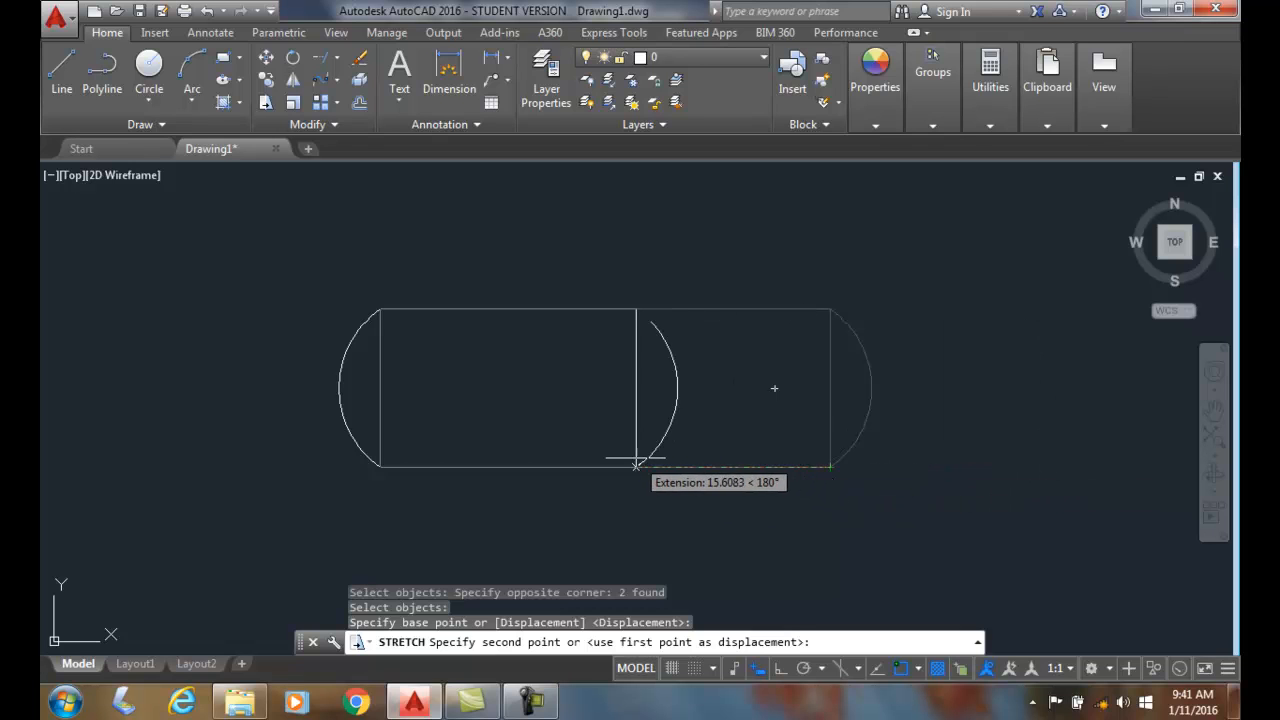
mouse_move(810, 456)
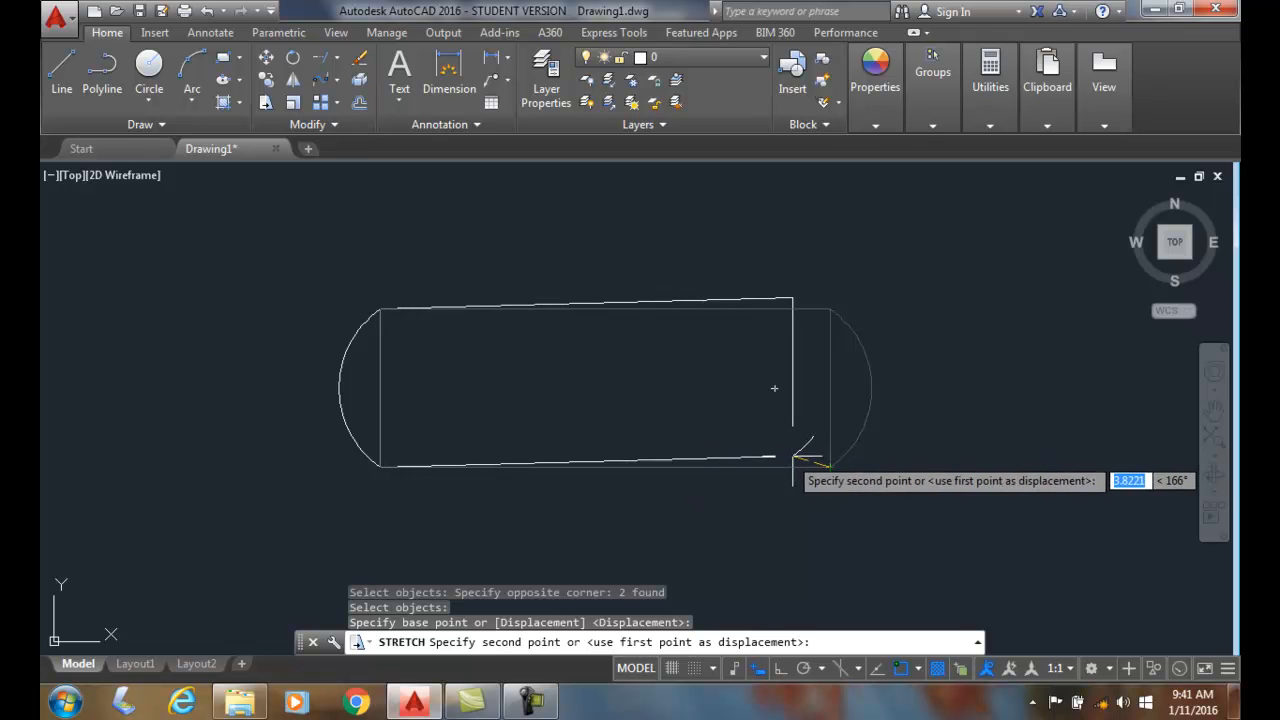
mouse_move(900, 380)
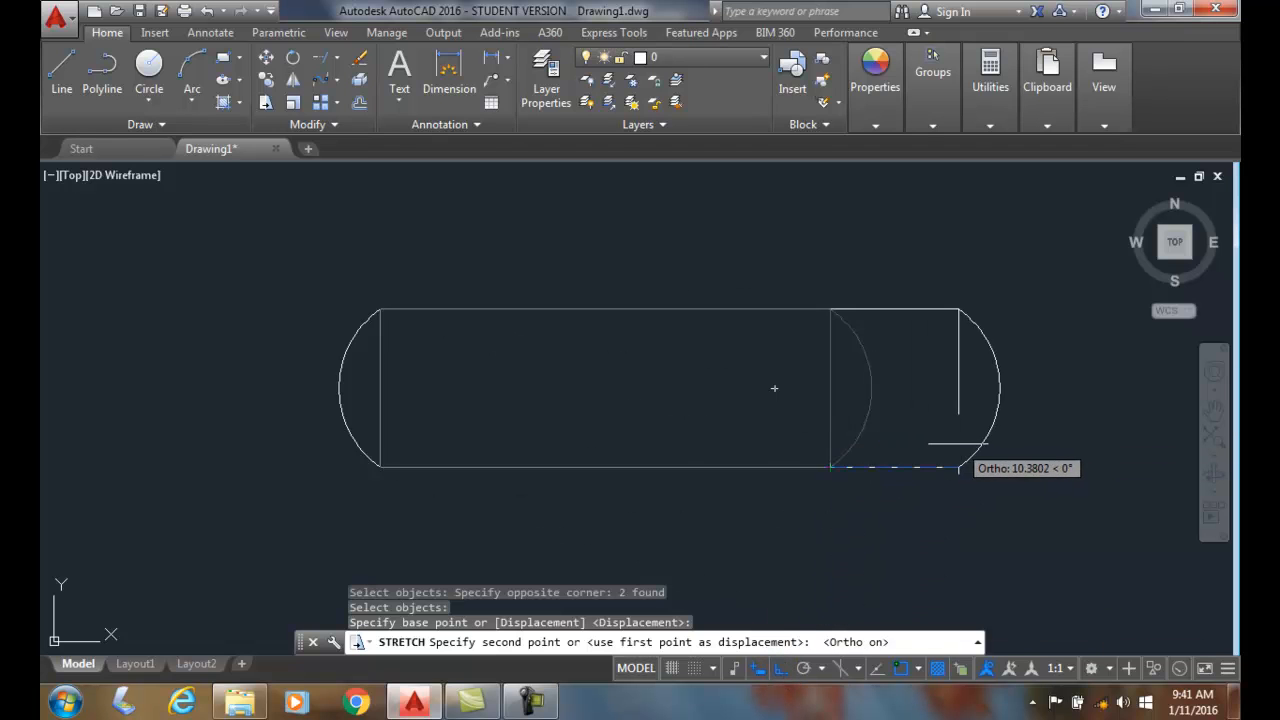
mouse_move(1004, 444)
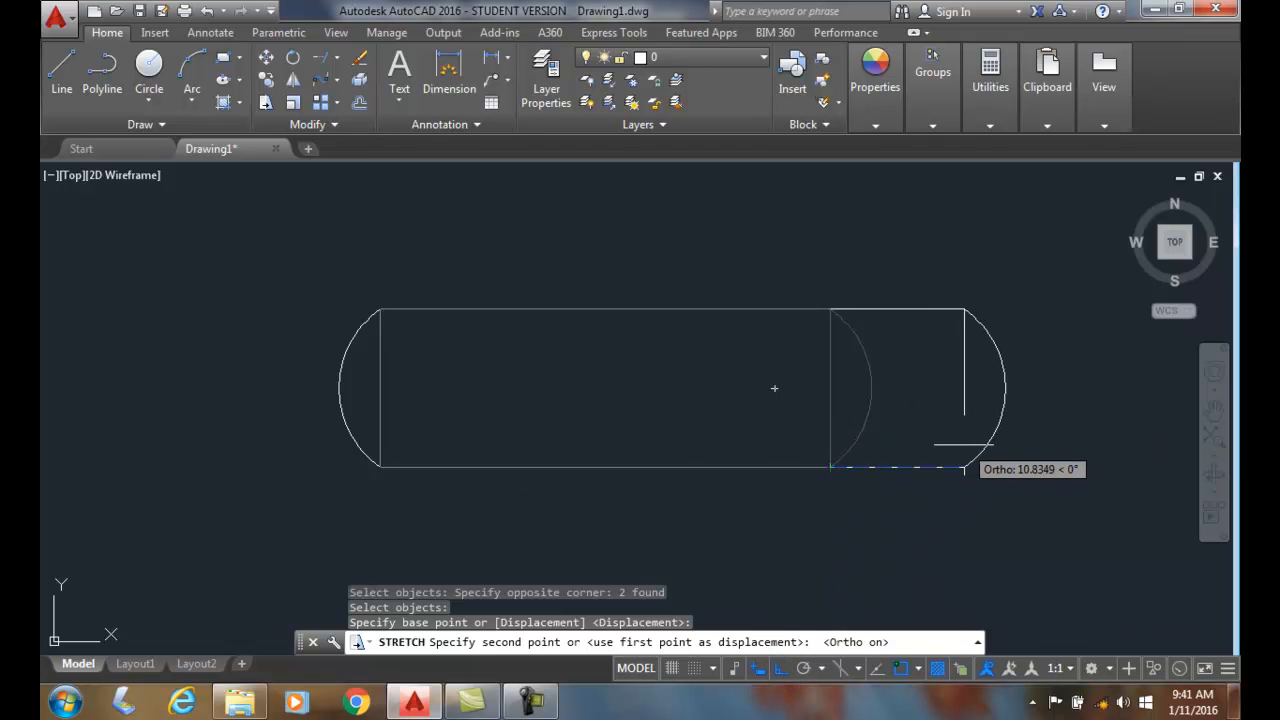
mouse_move(1000, 444)
text(10)
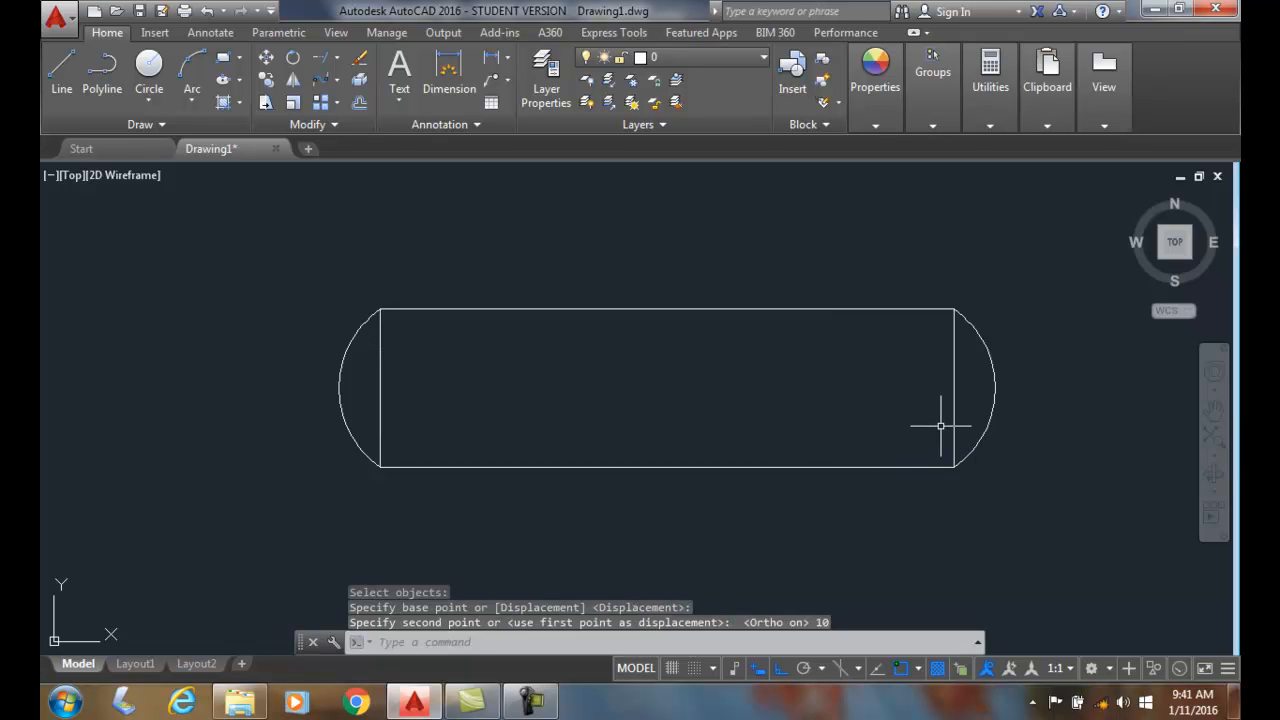
mouse_move(1018, 424)
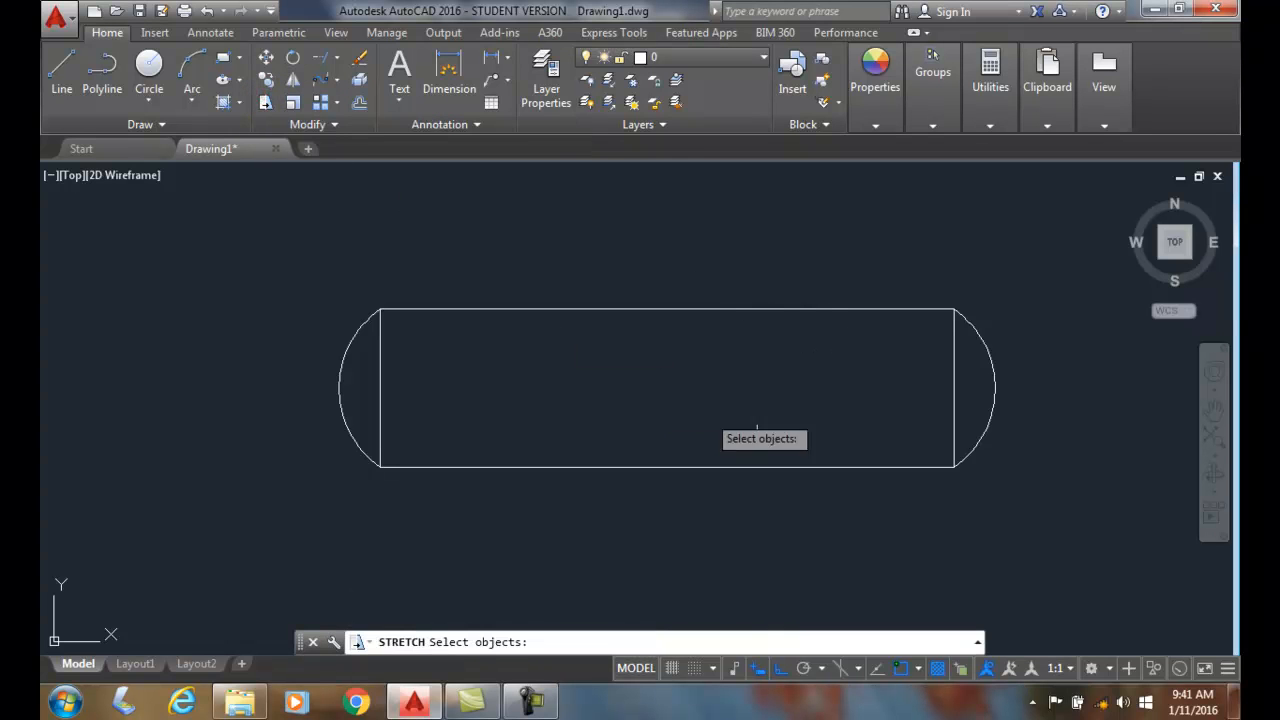
click(1064, 520)
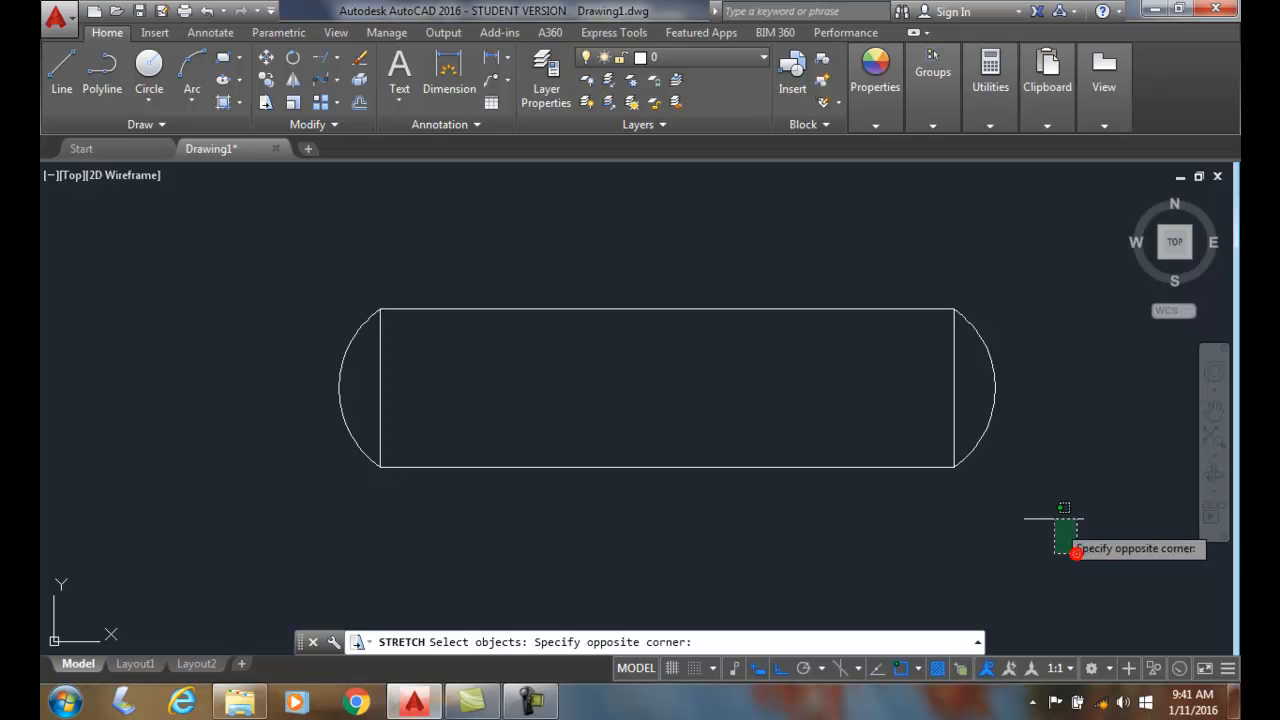
mouse_move(722, 222)
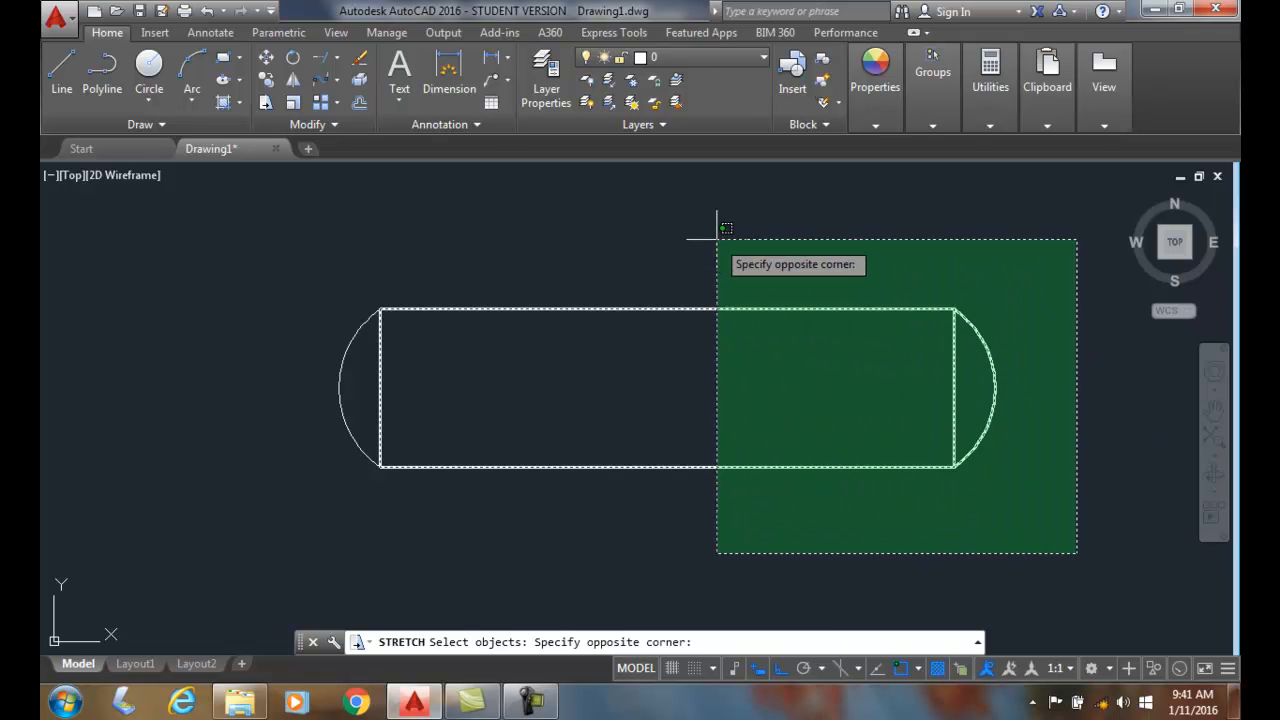
mouse_move(710, 222)
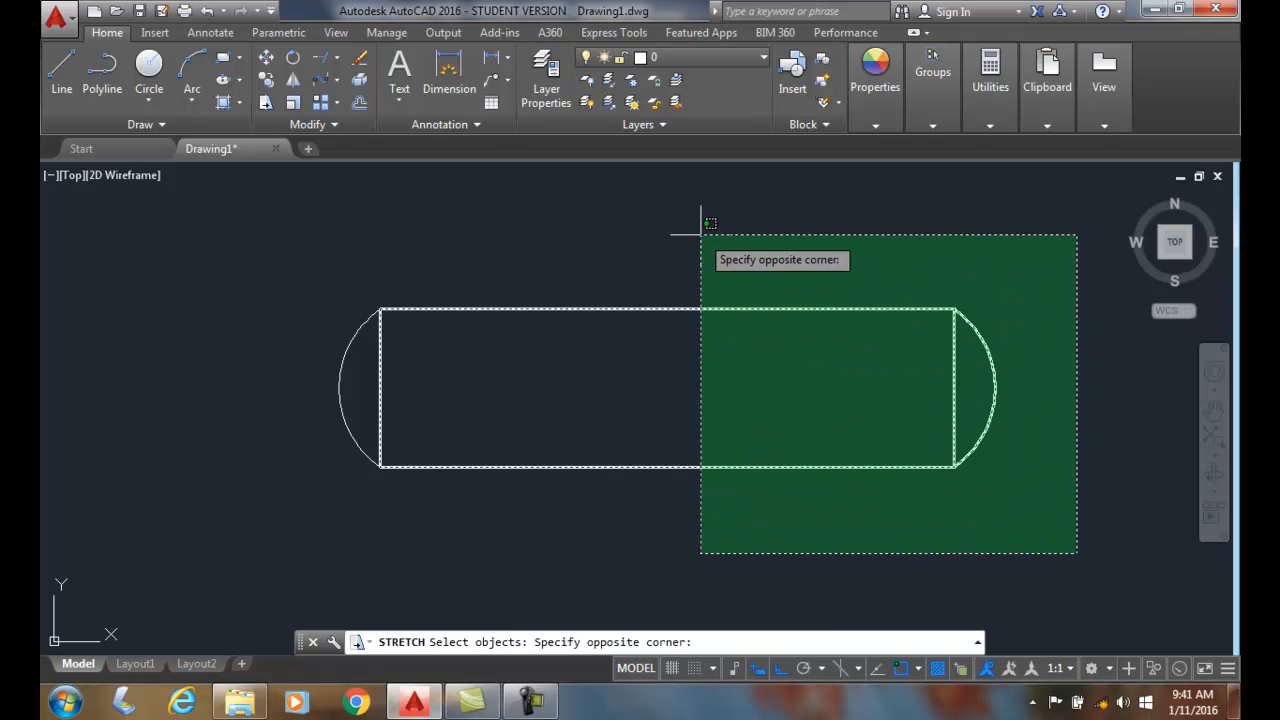
click(716, 262)
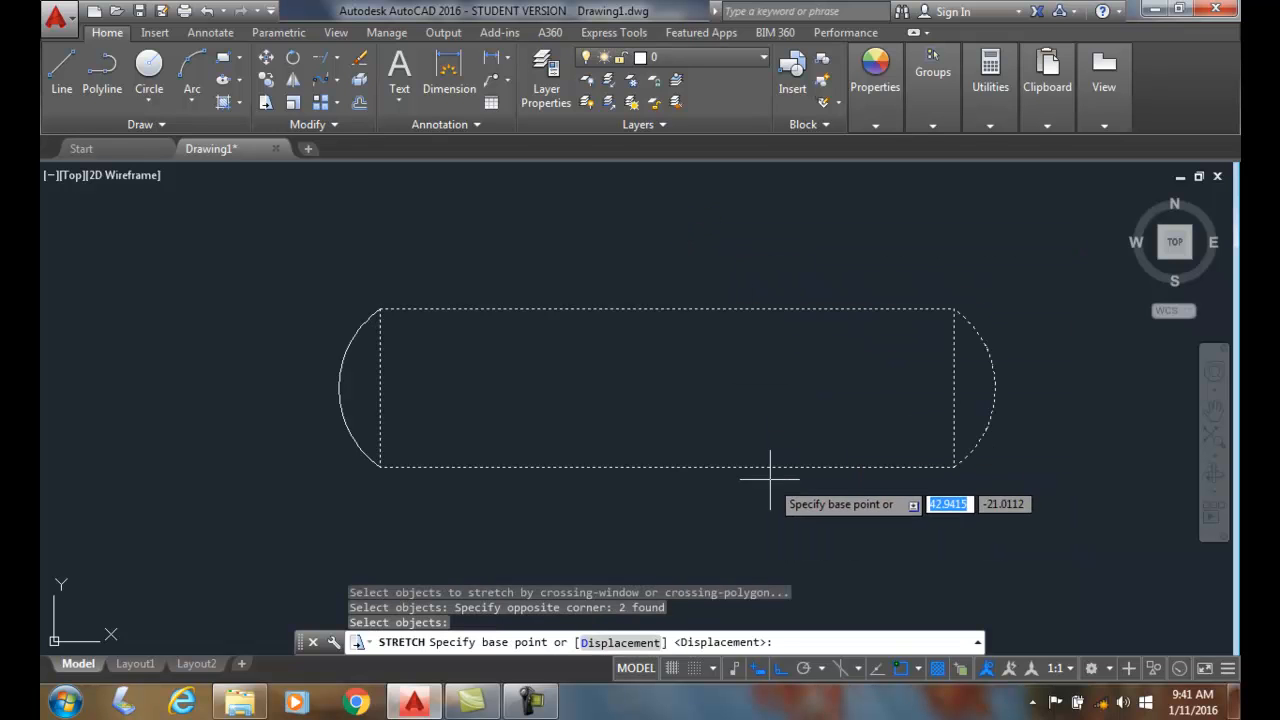
mouse_move(956, 308)
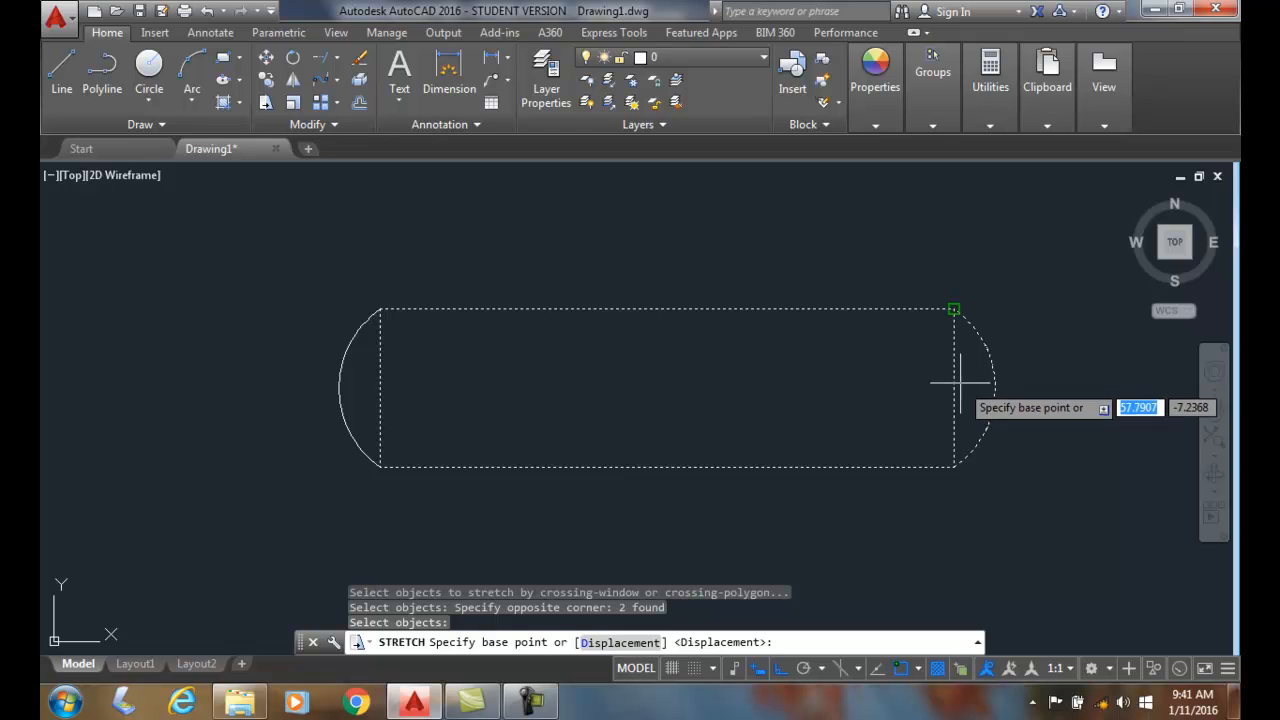
mouse_move(952, 330)
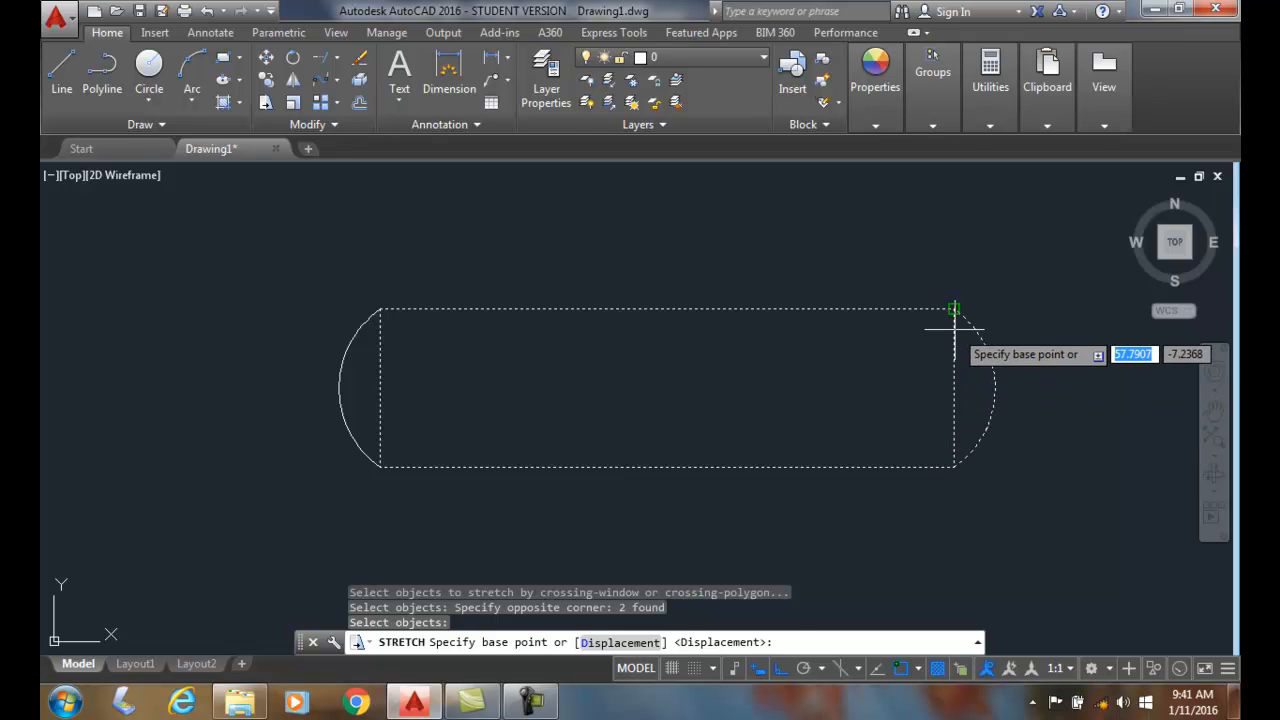
click(952, 308)
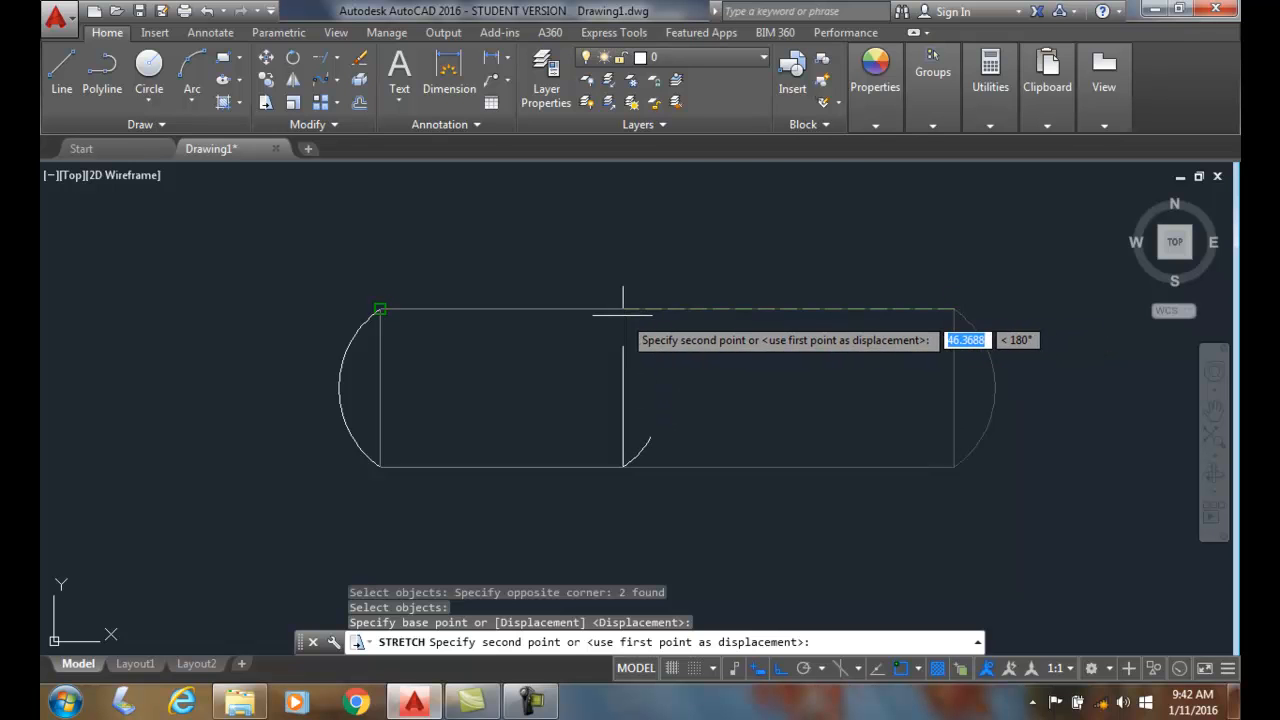
click(620, 316)
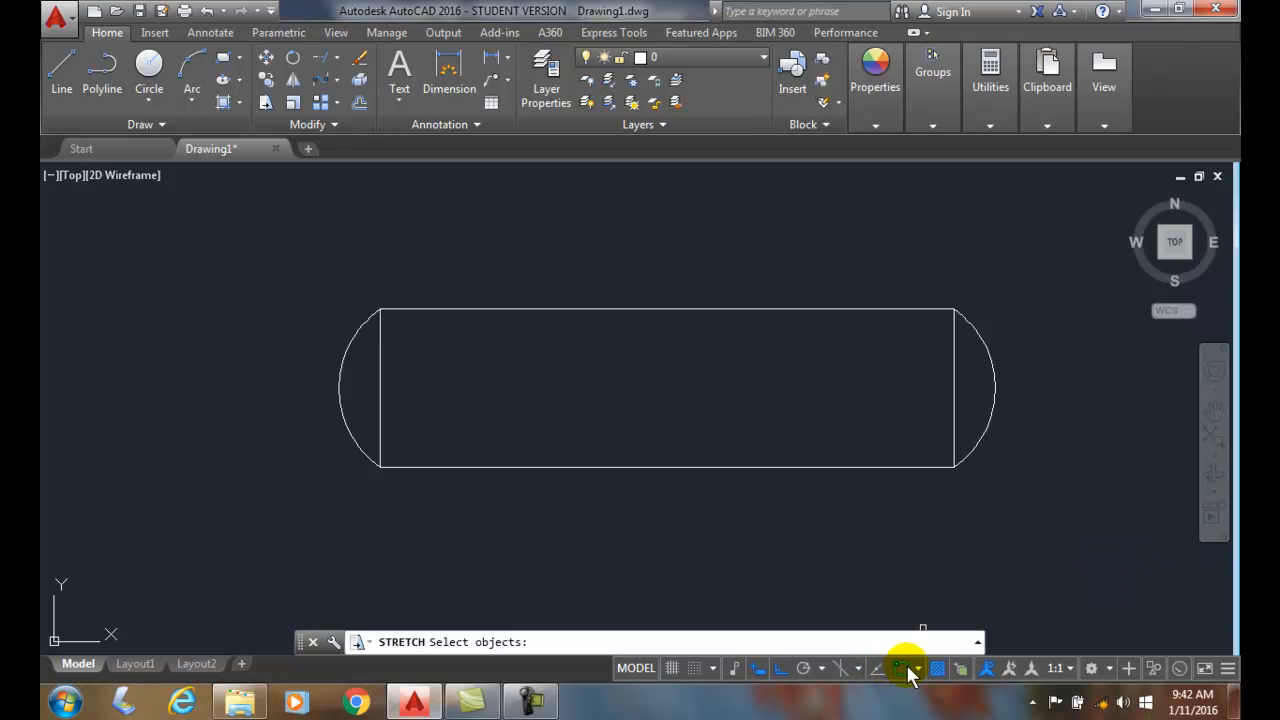
mouse_move(1012, 486)
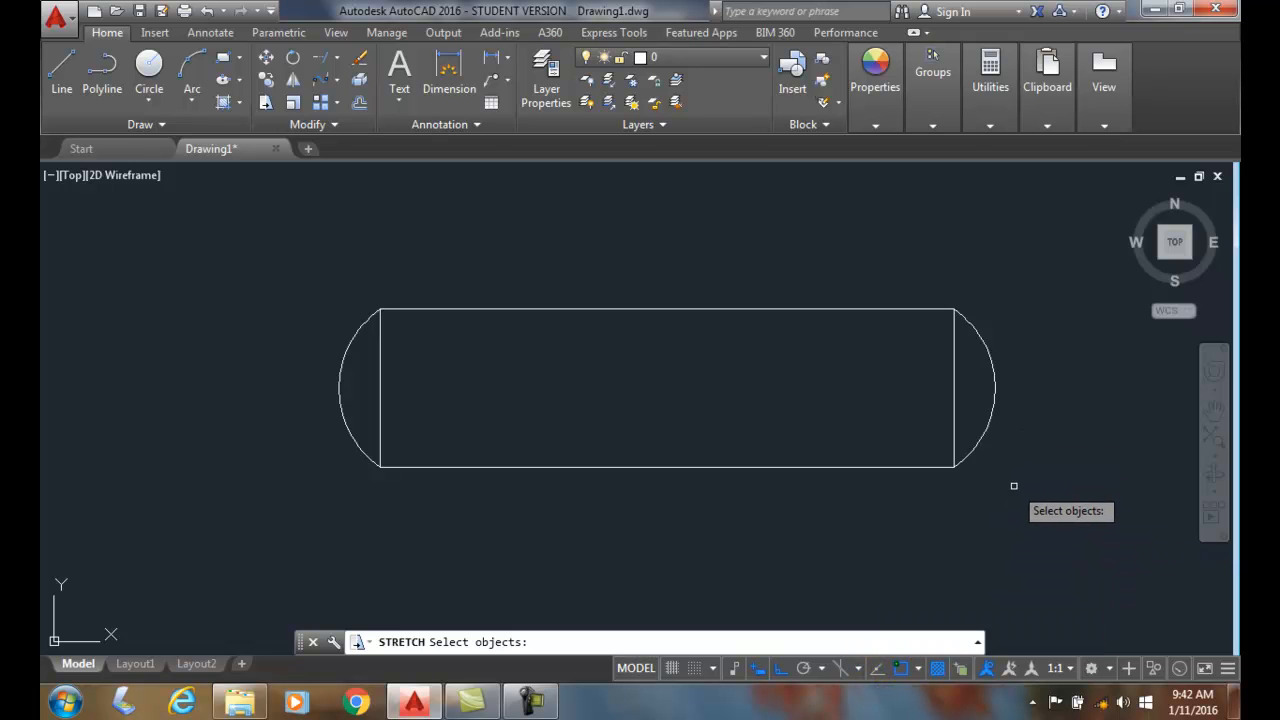
mouse_move(1036, 512)
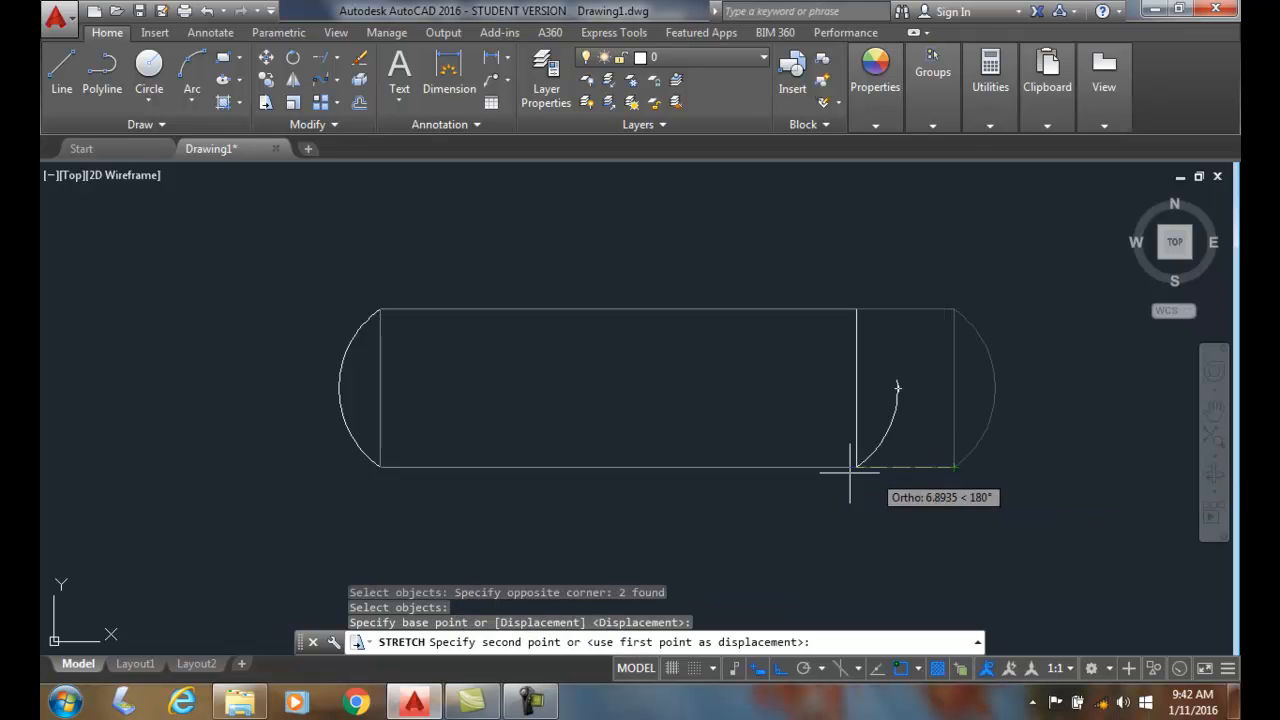
mouse_move(710, 576)
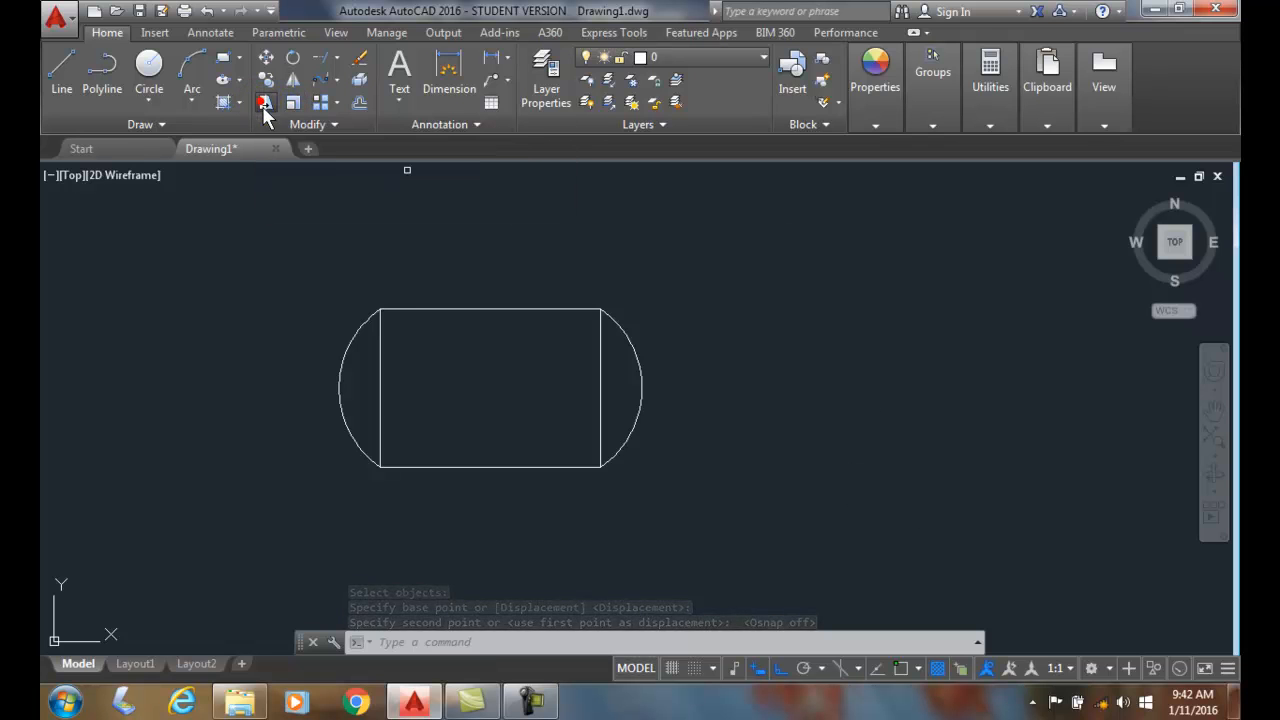
Stretch the tank's upper half straight up with Ortho, raising the top edge to make it taller
click(264, 102)
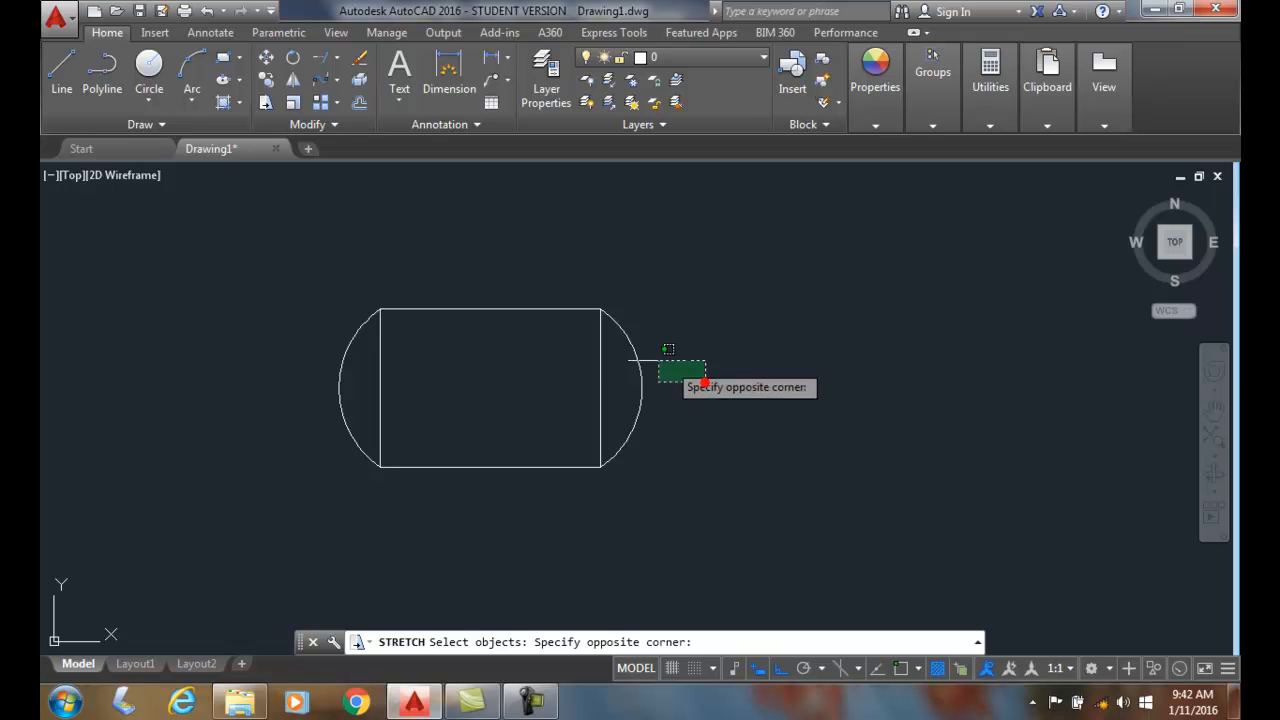
mouse_move(290, 204)
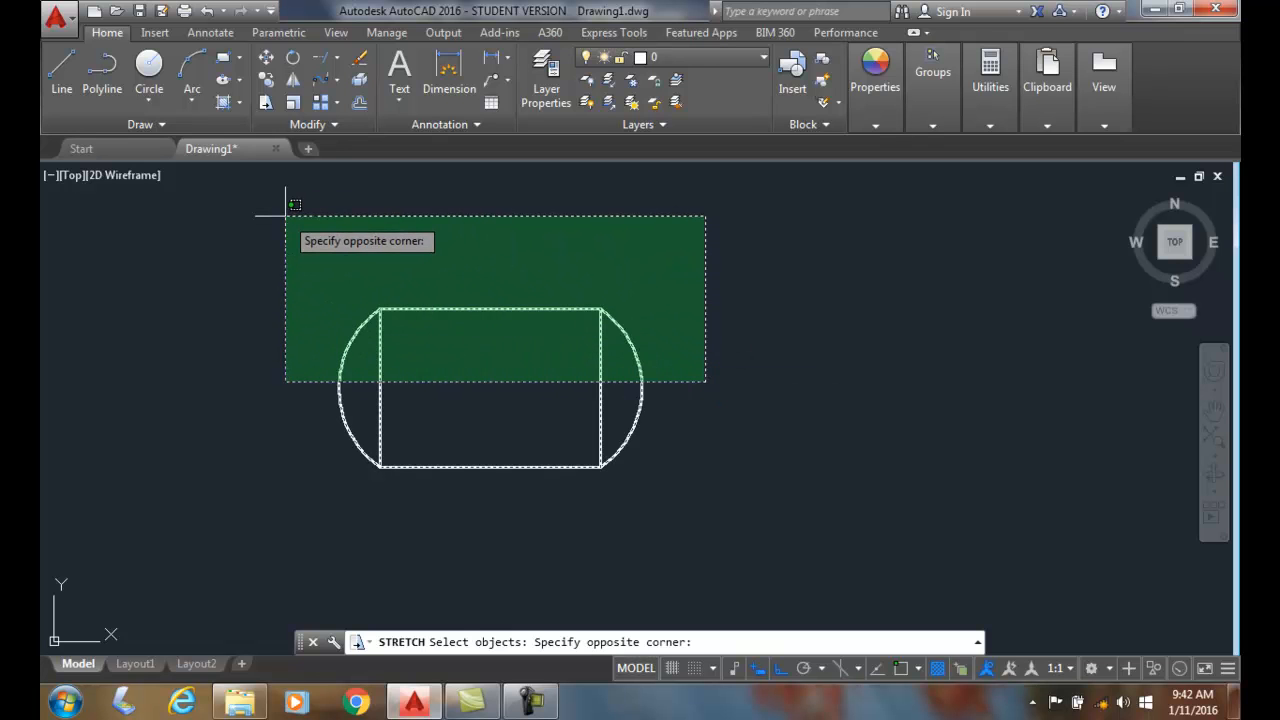
click(706, 380)
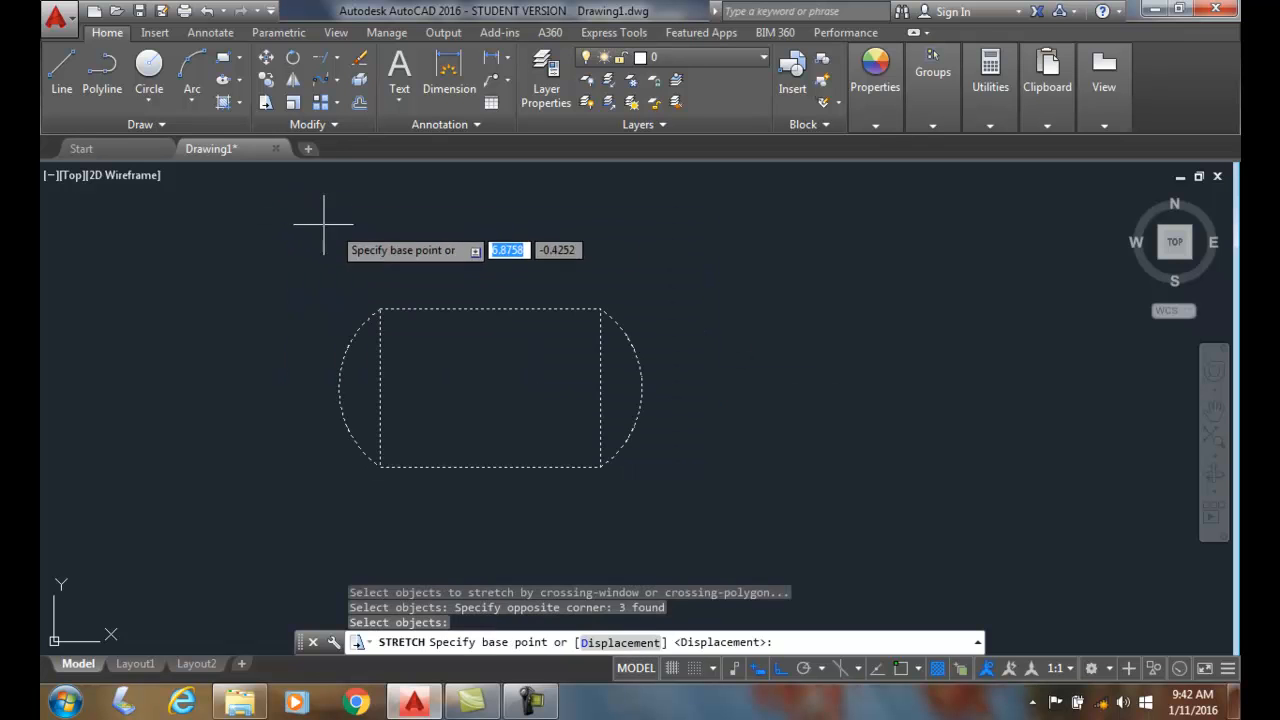
mouse_move(830, 320)
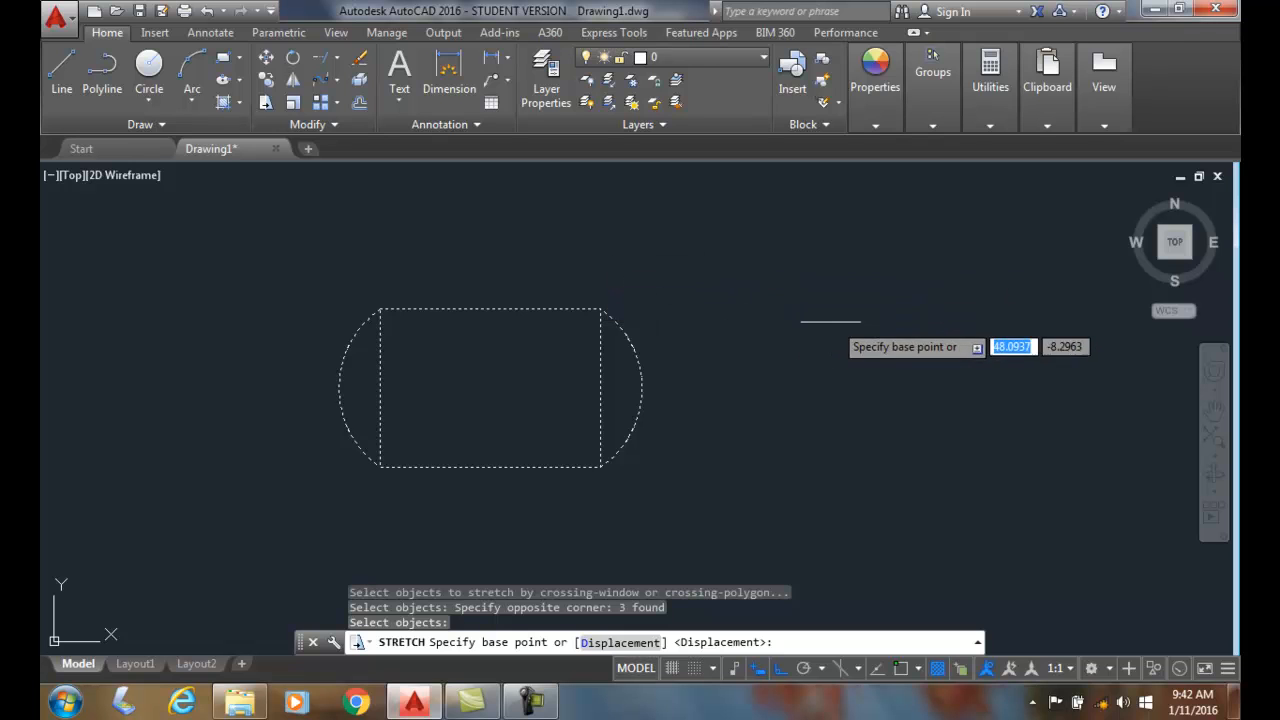
mouse_move(720, 358)
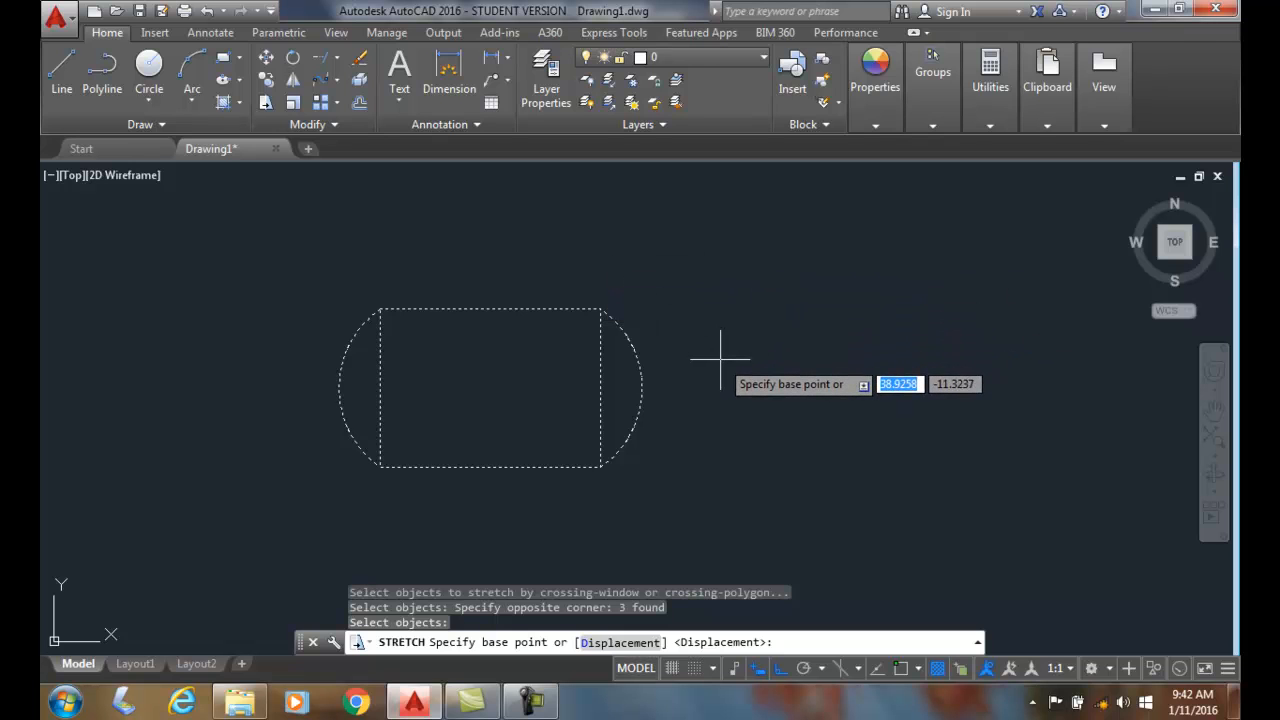
mouse_move(804, 382)
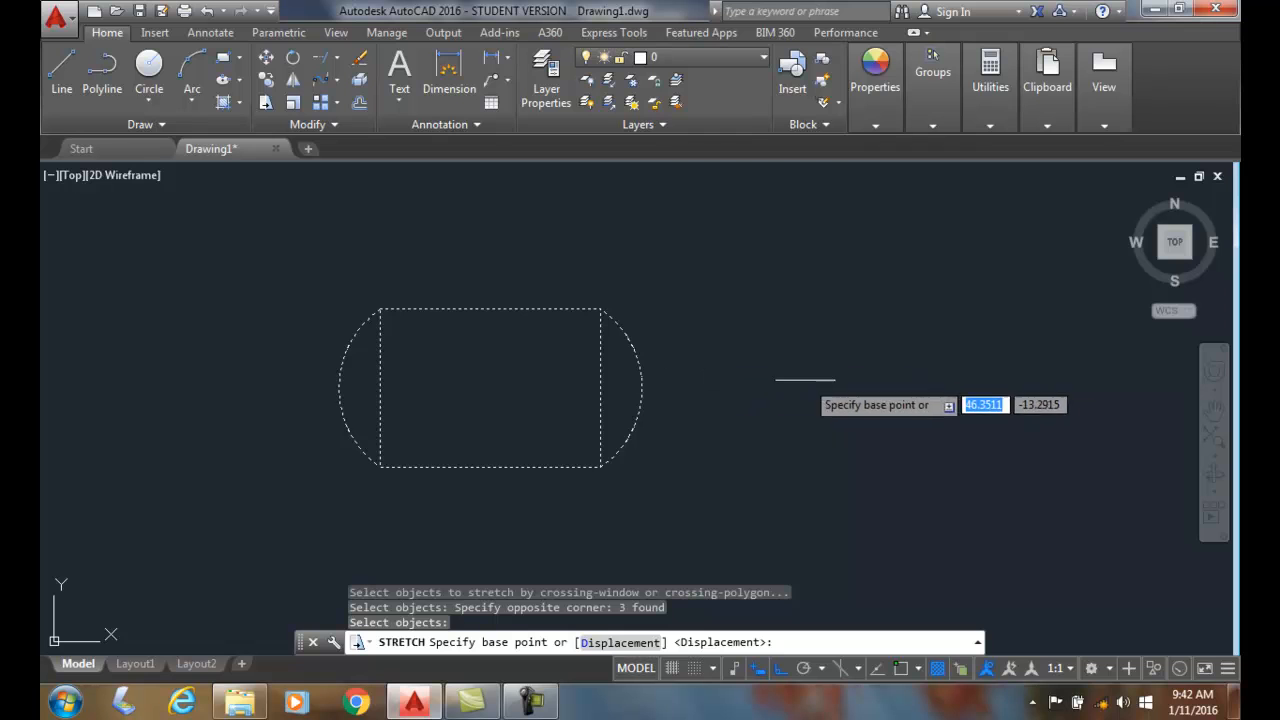
click(784, 372)
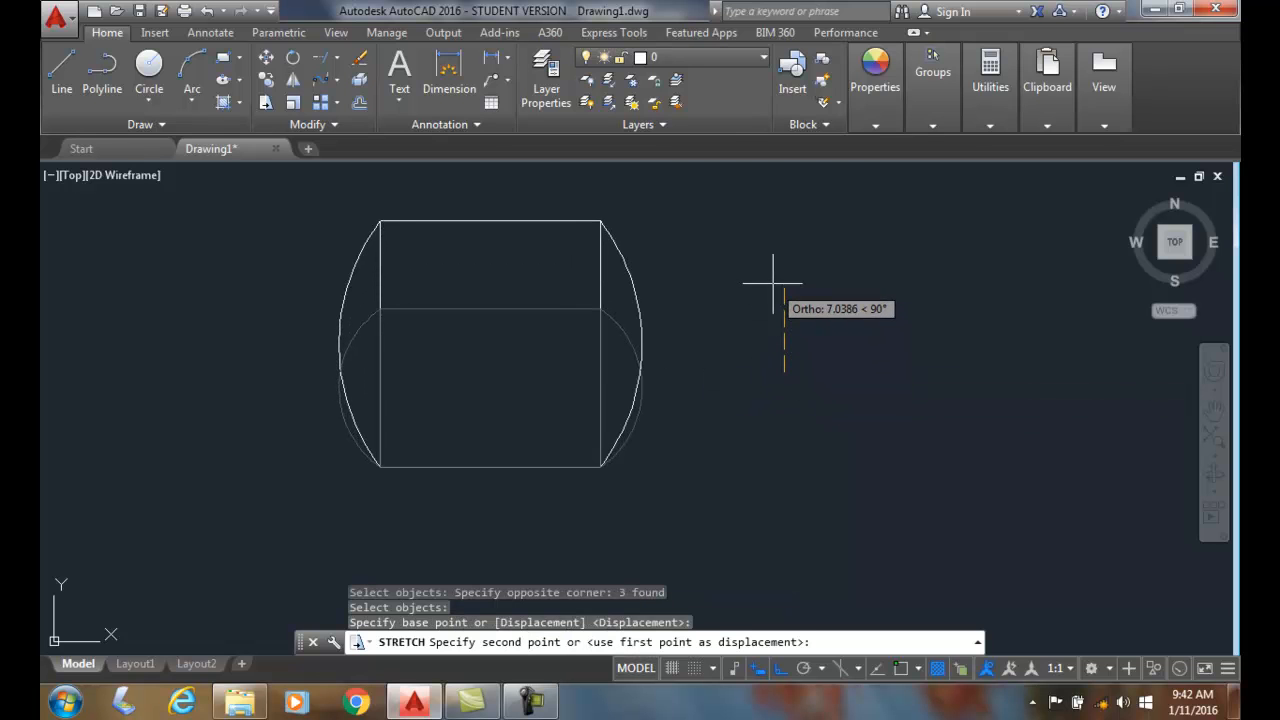
mouse_move(776, 274)
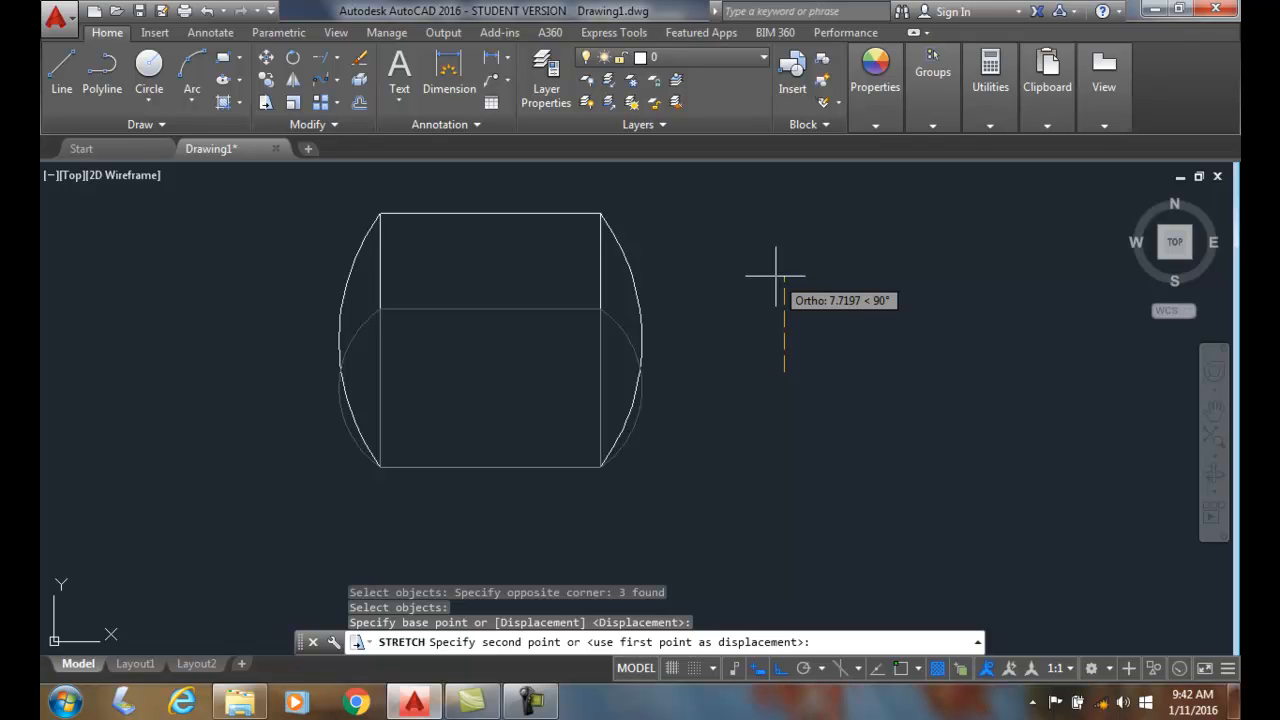
click(912, 492)
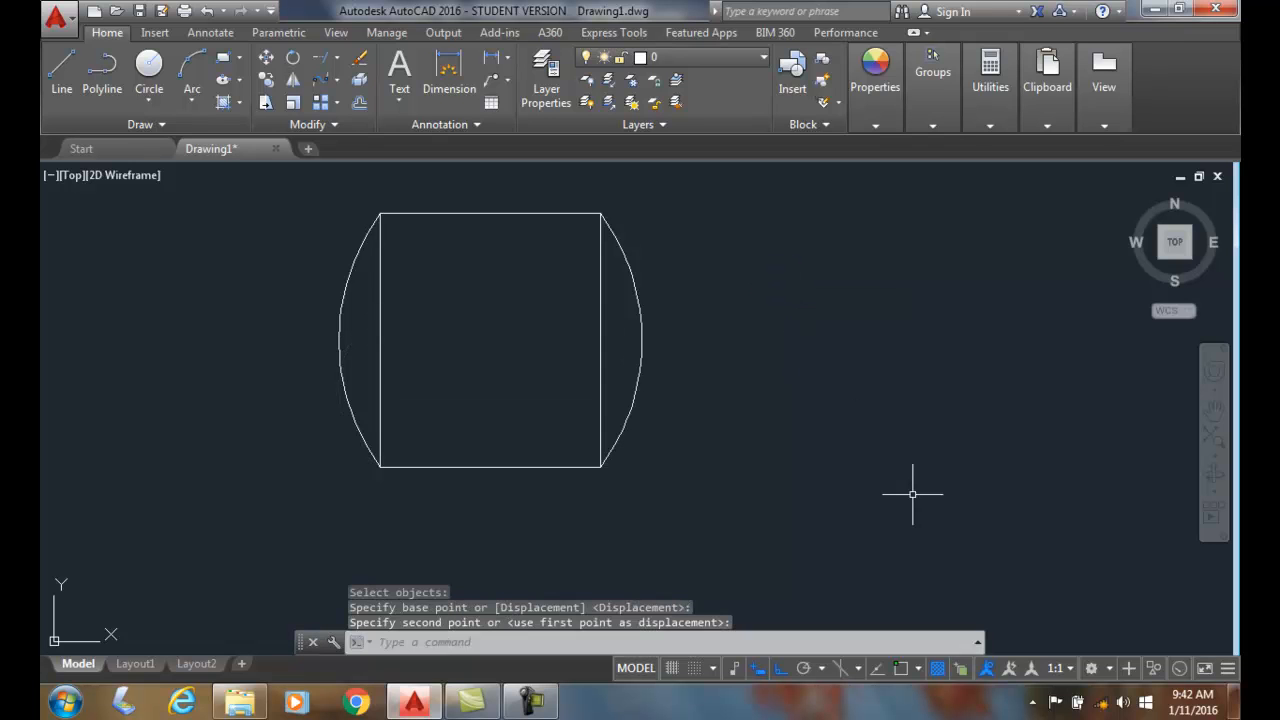
mouse_move(828, 478)
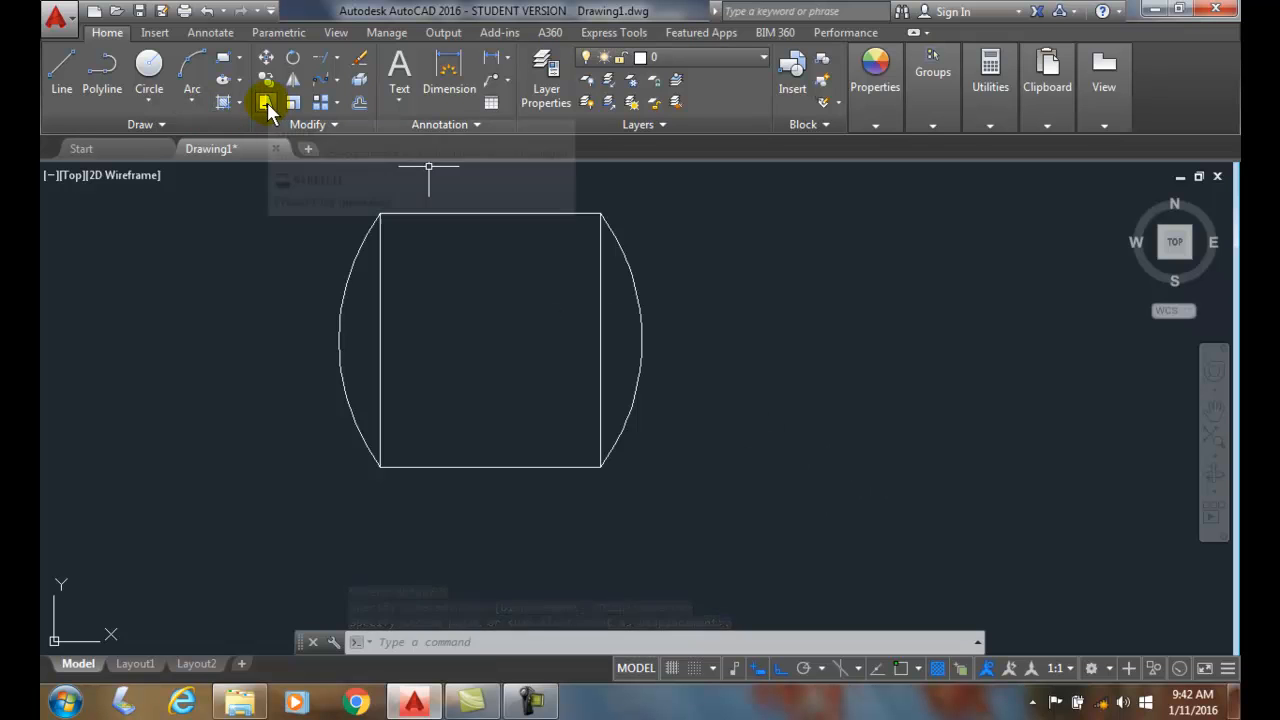
Stretch the tank's right arc end far to the right, lengthening the tall outline
click(268, 104)
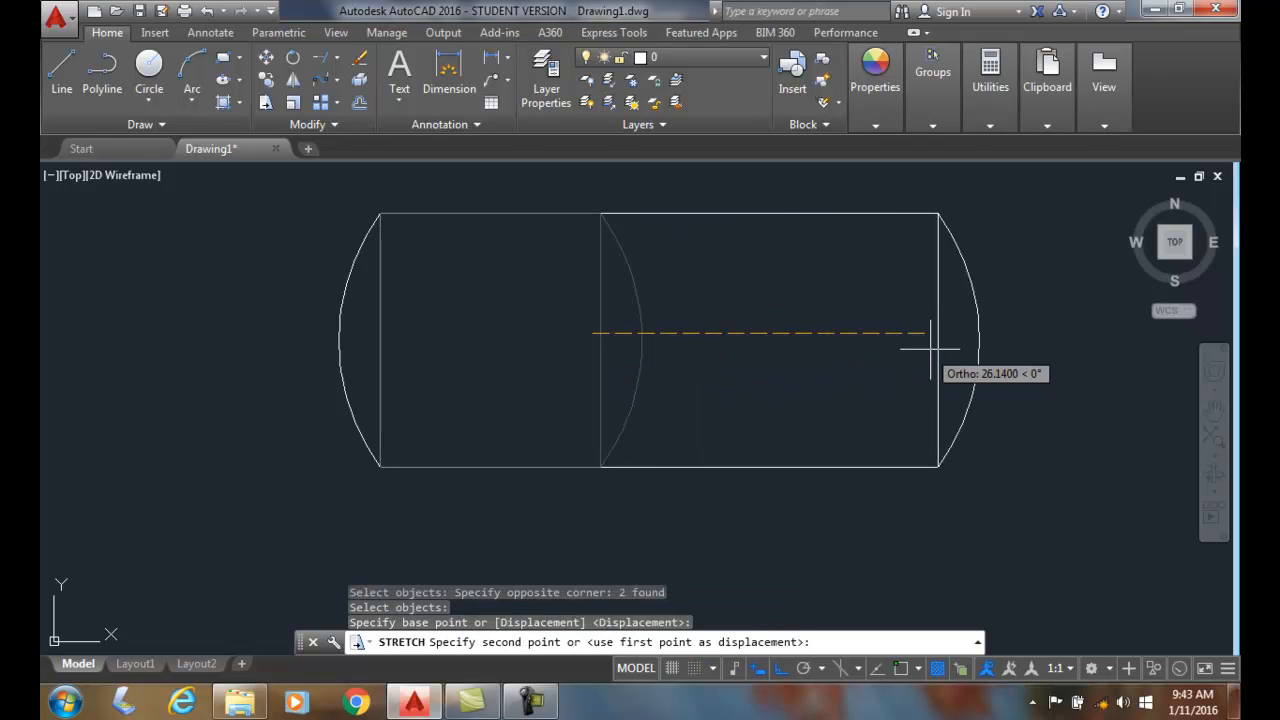
click(780, 520)
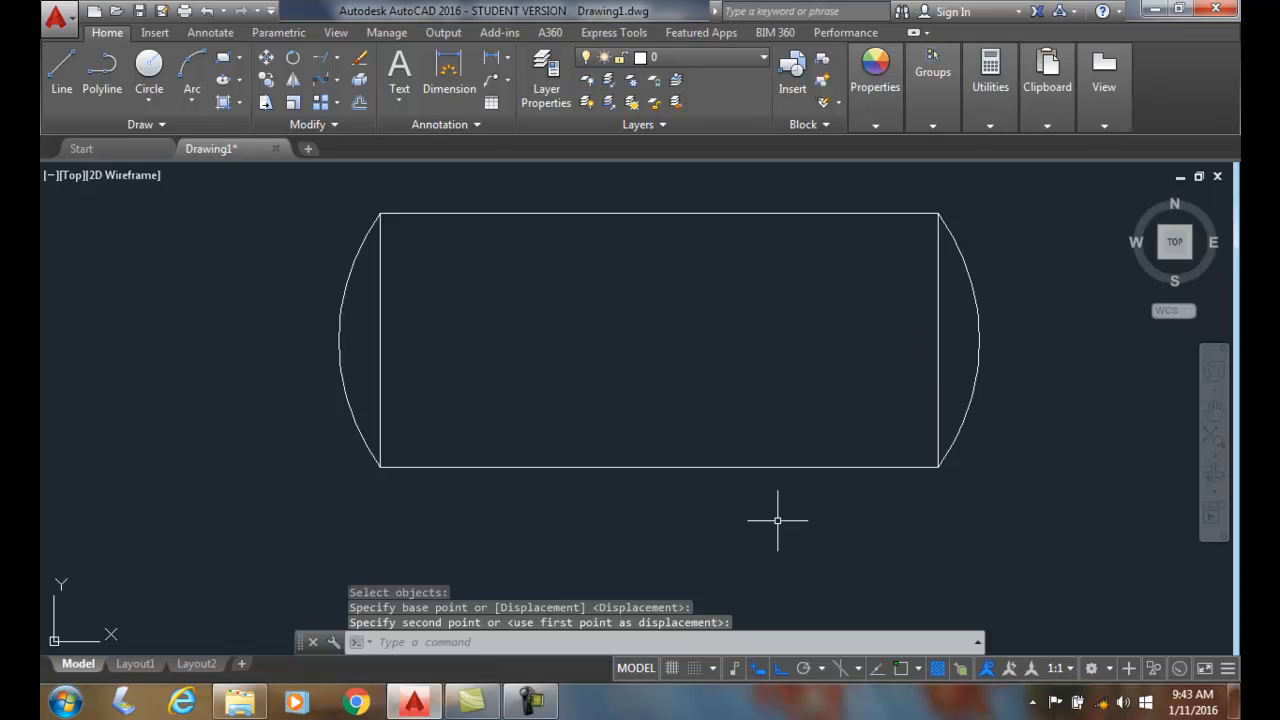